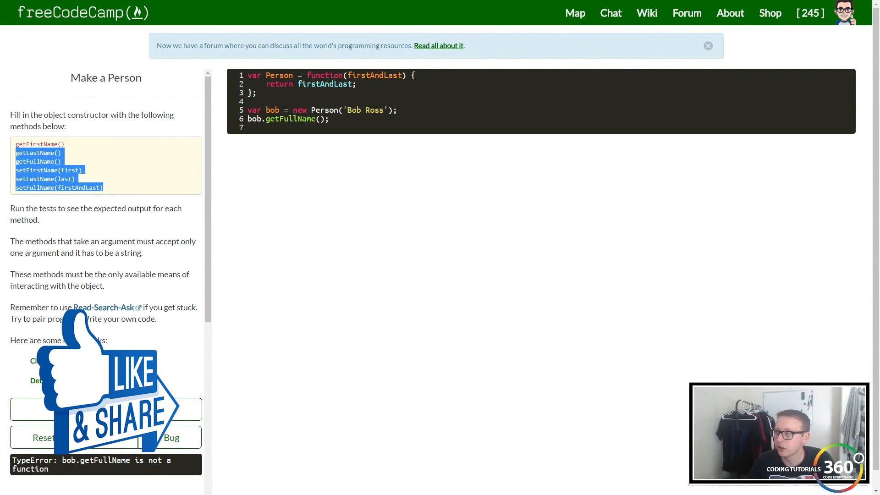
Delete the placeholder 'return firstAndLast;' line, leaving the Person constructor body empty.
click(110, 178)
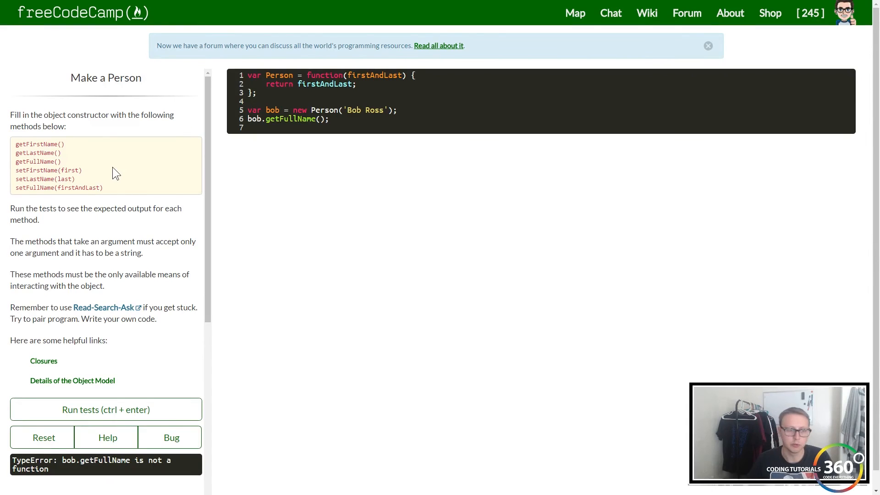
scroll(down, 3)
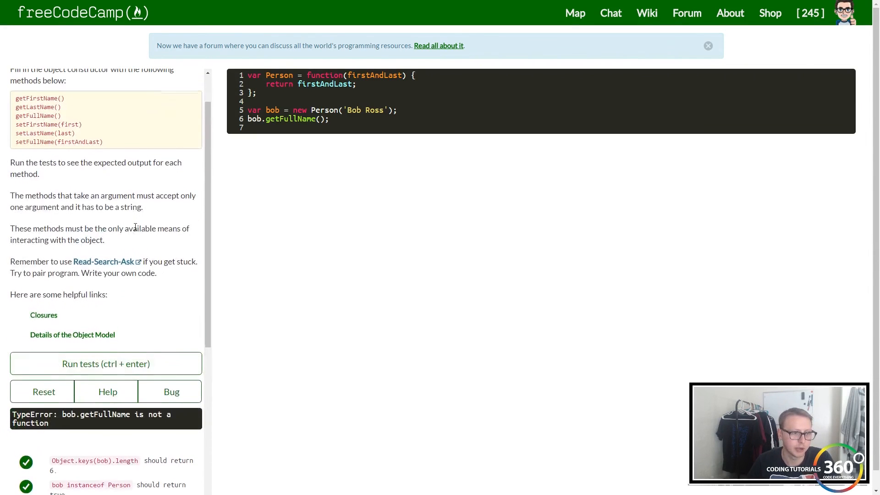
scroll(up, 3)
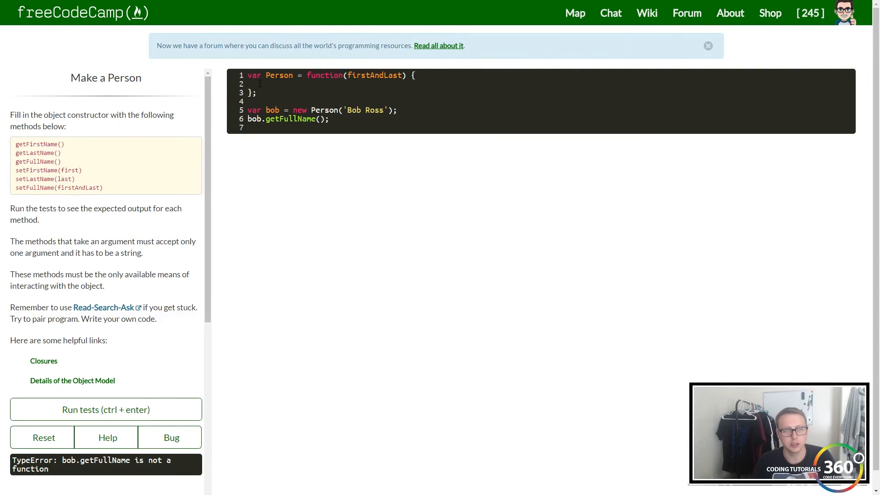
Write 'this.getFirstName = function(){ return; };' and change the final call to bob.getFirstName().
text(this.)
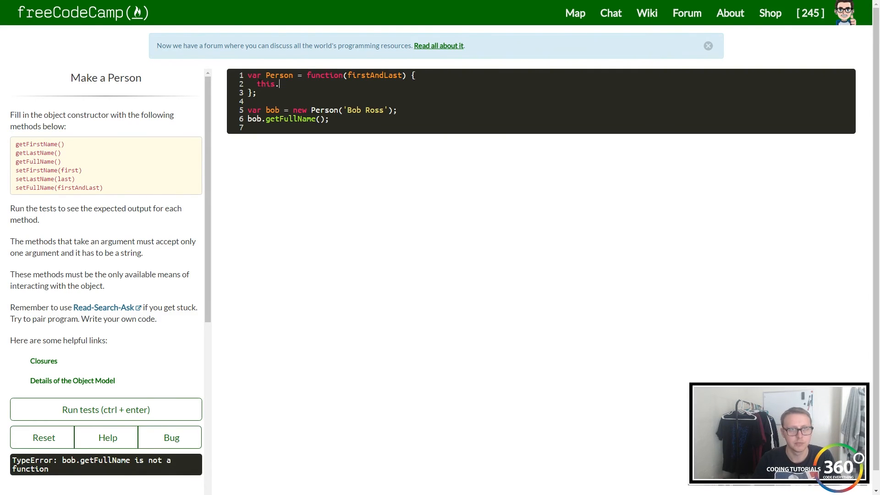
text(getFirs)
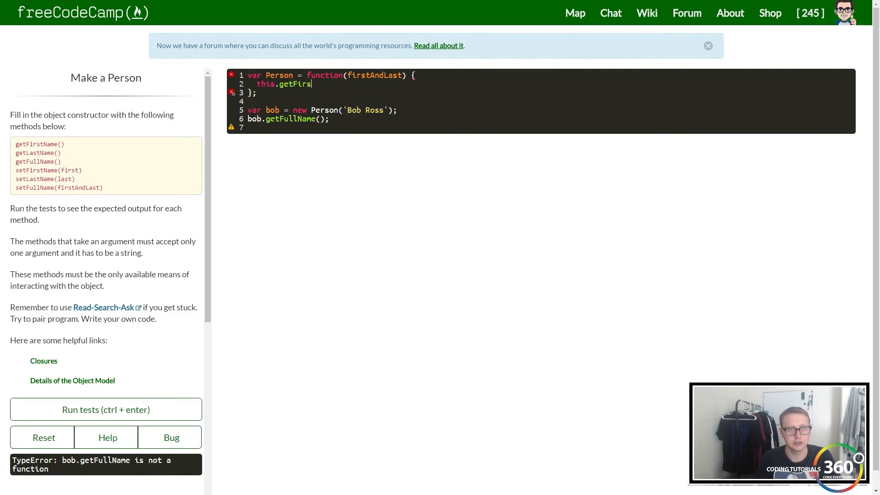
text(tName =)
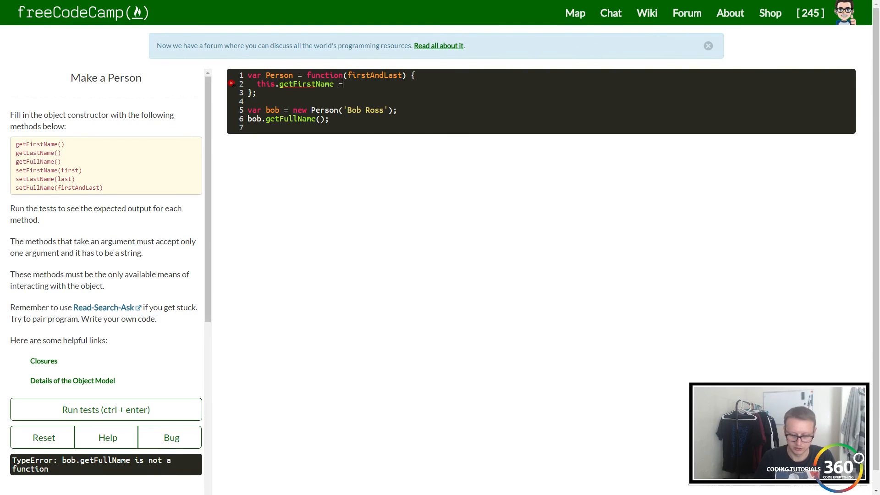
text(function(){)
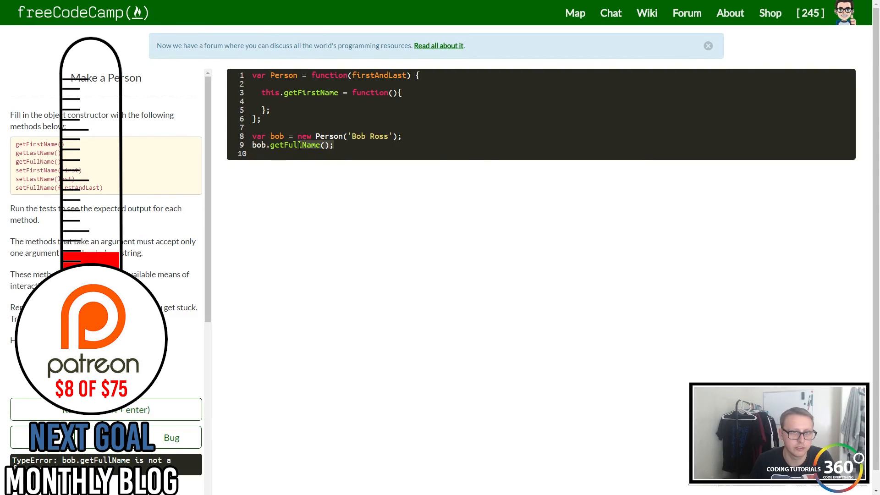
text(getfir)
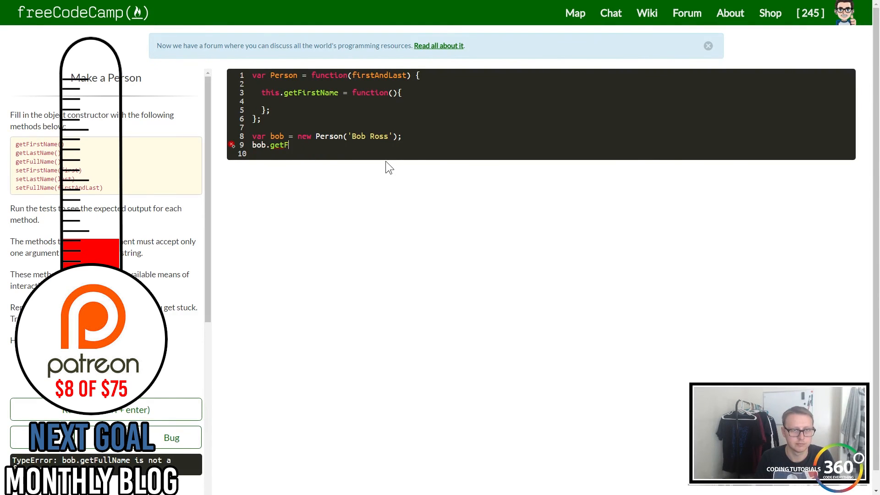
text(irstName)
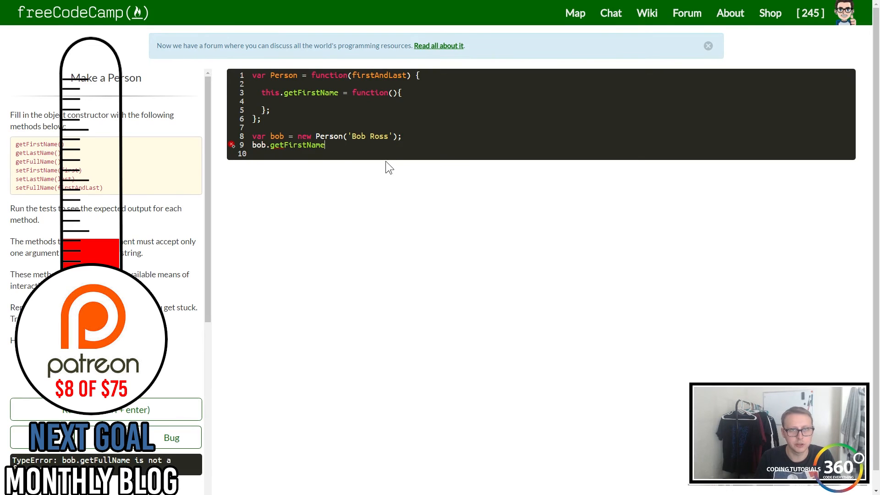
text(;)
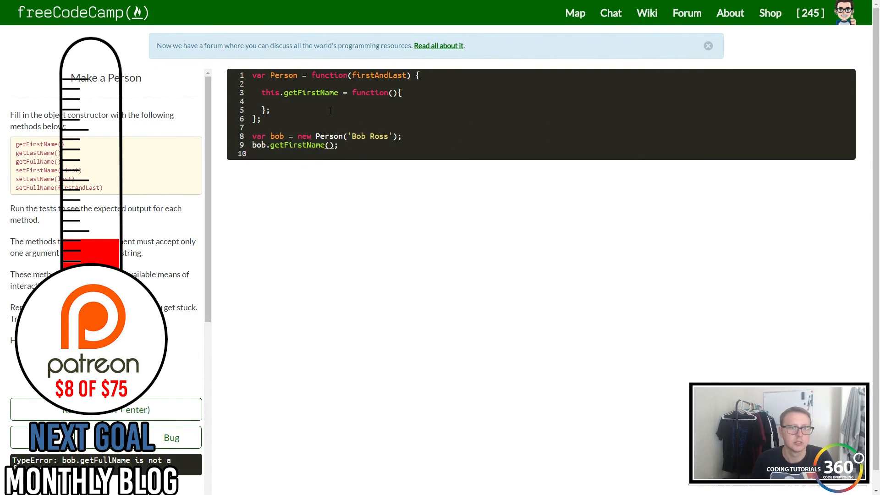
text(return;)
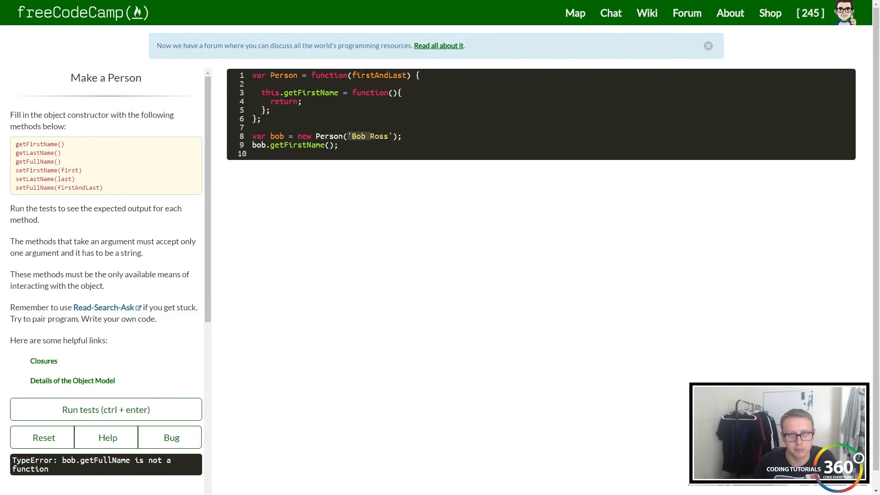
text(var array =)
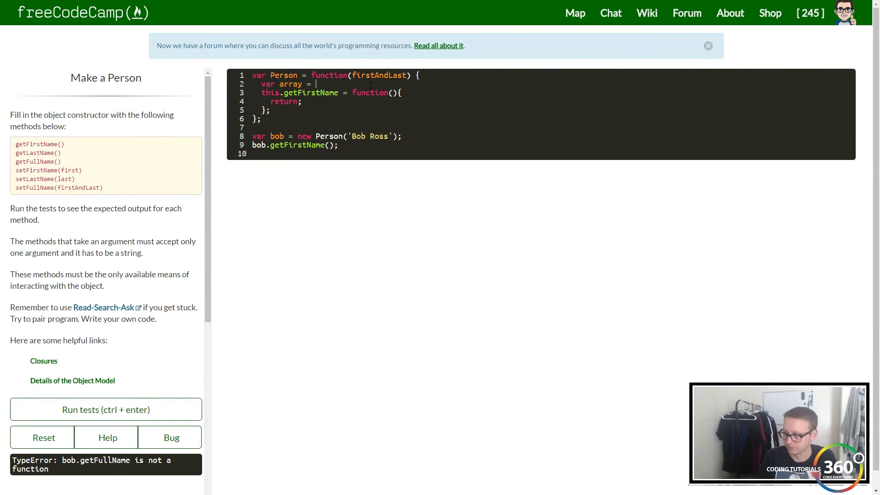
Add 'var array = firstAndLast.split(" ");', return array[0] from getFirstName, and run to output Bob.
text(firstAndLast.split(")
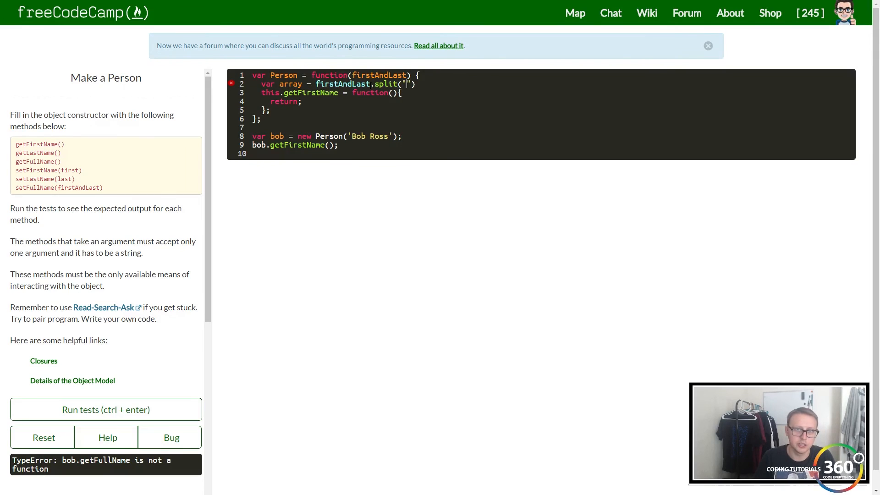
text(");)
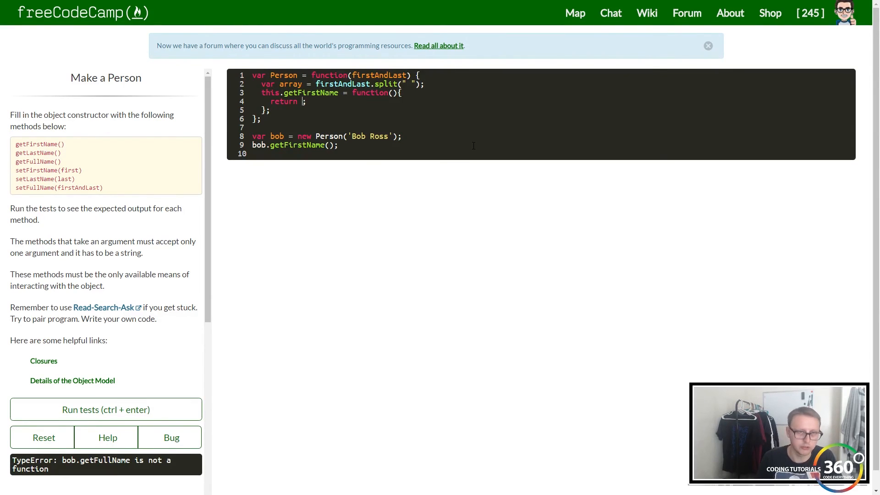
text(array)
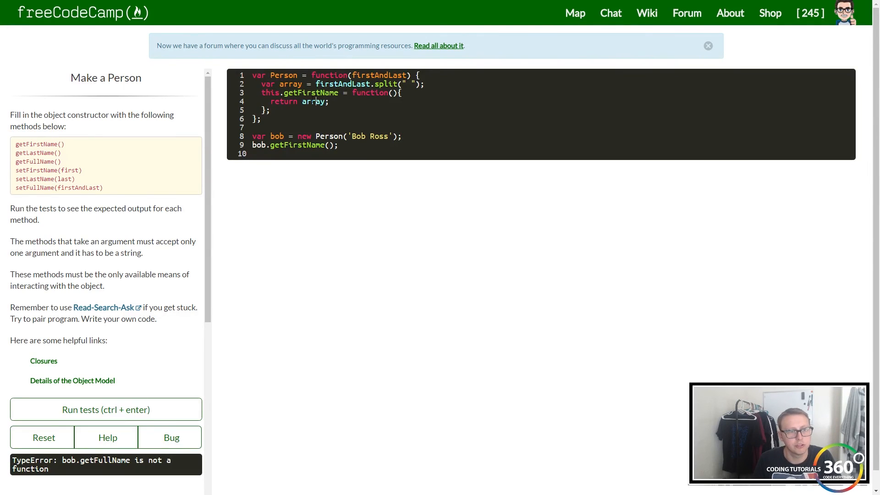
click(105, 409)
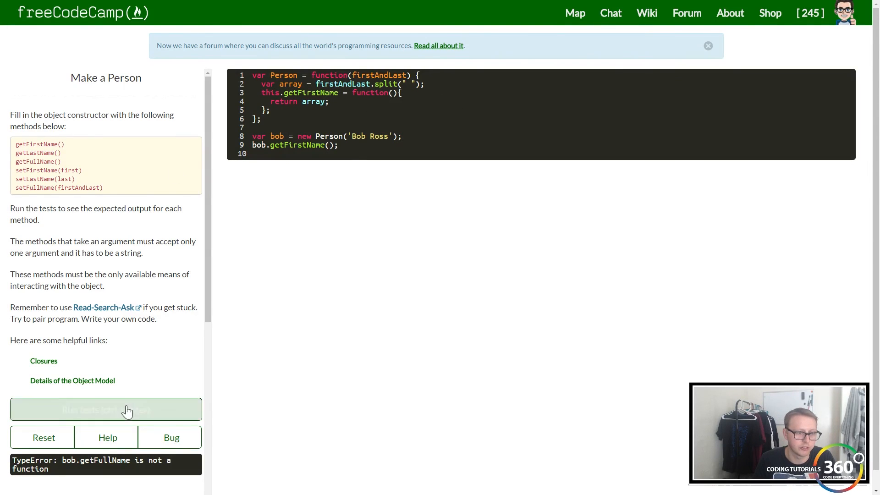
click(105, 409)
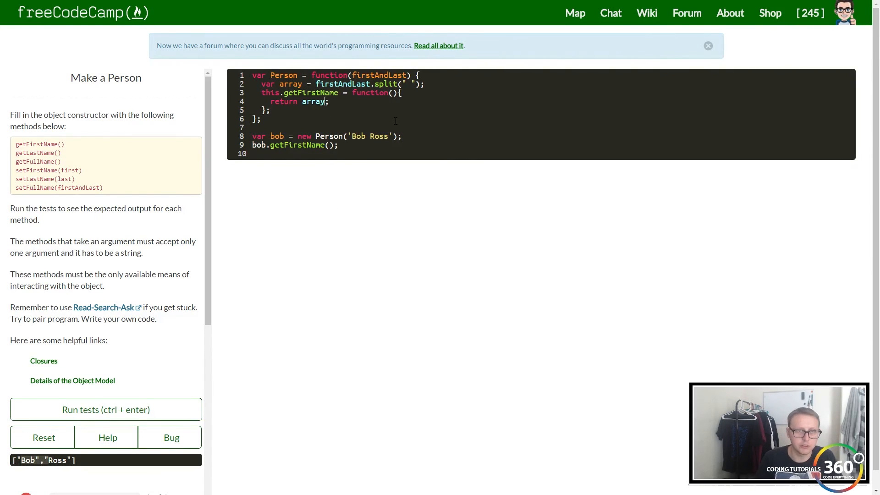
text([0])
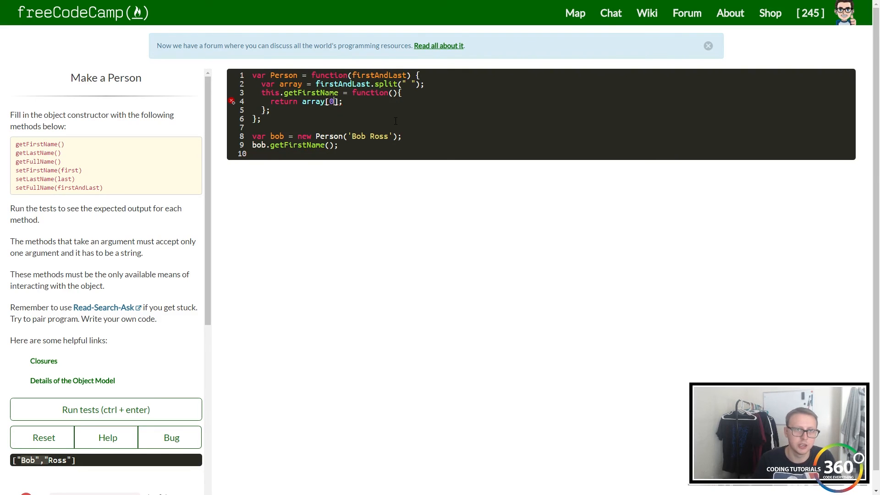
click(105, 410)
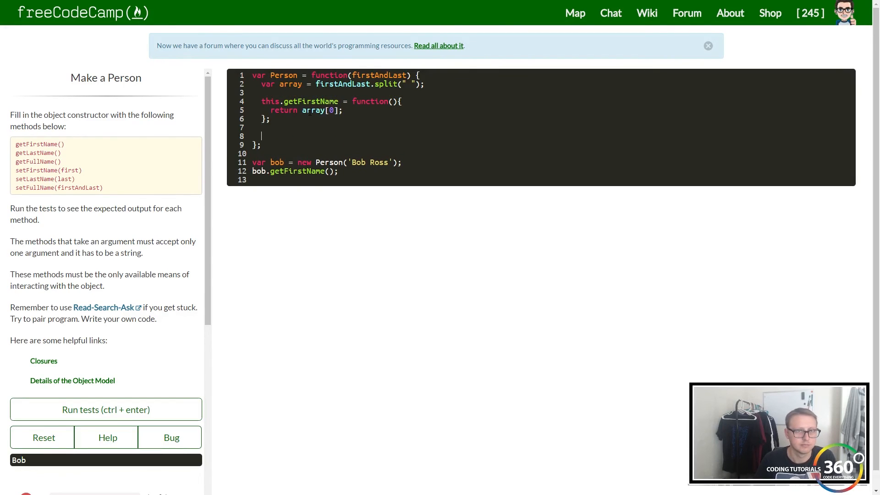
Write 'this.getLastName = function(){ return array[1]; };' and switch the call to bob.getLastName().
text(t)
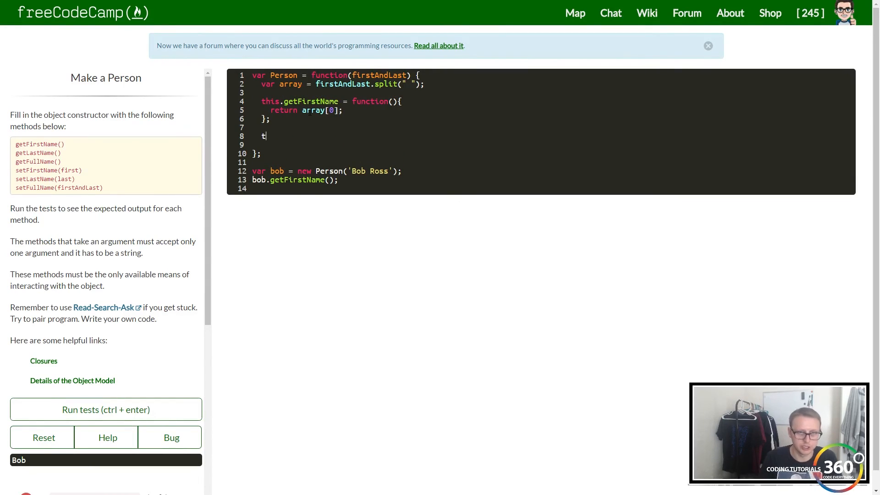
text(his.get:L)
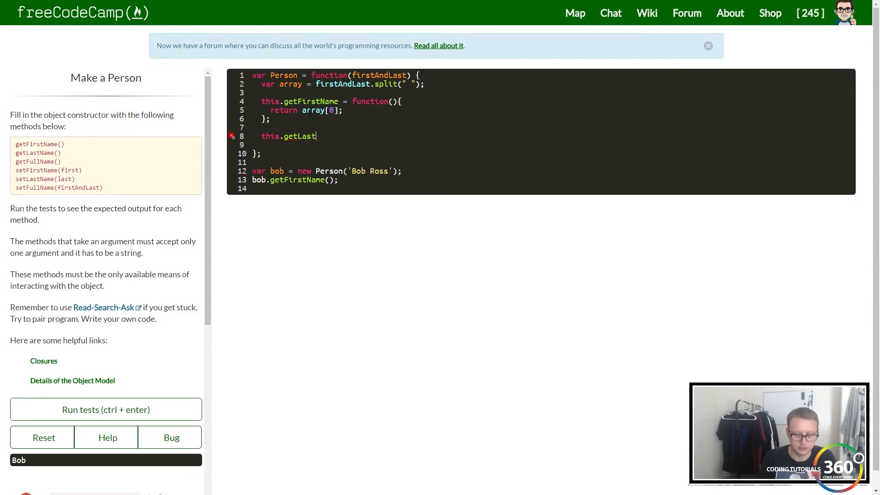
text(Name = function(){)
text(};)
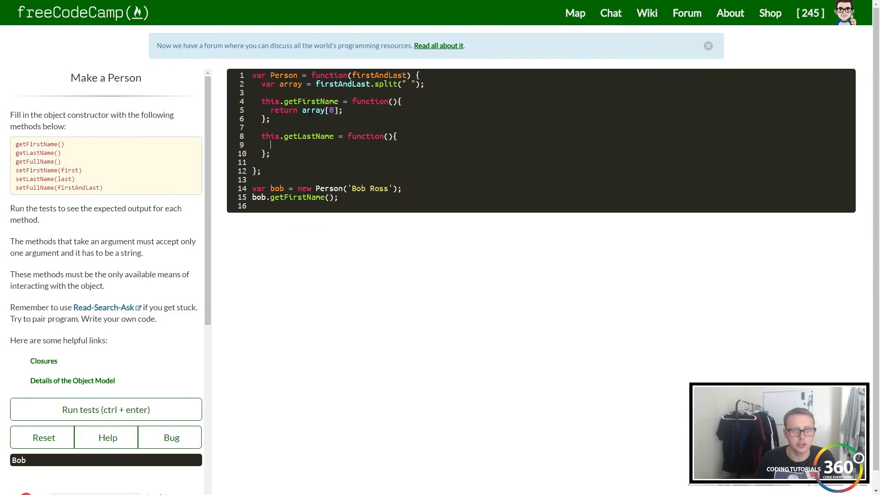
text(return)
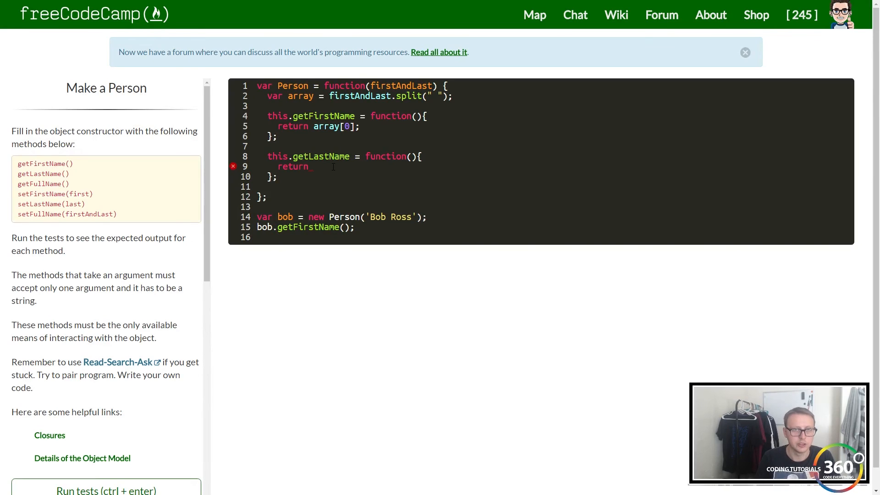
text(array)
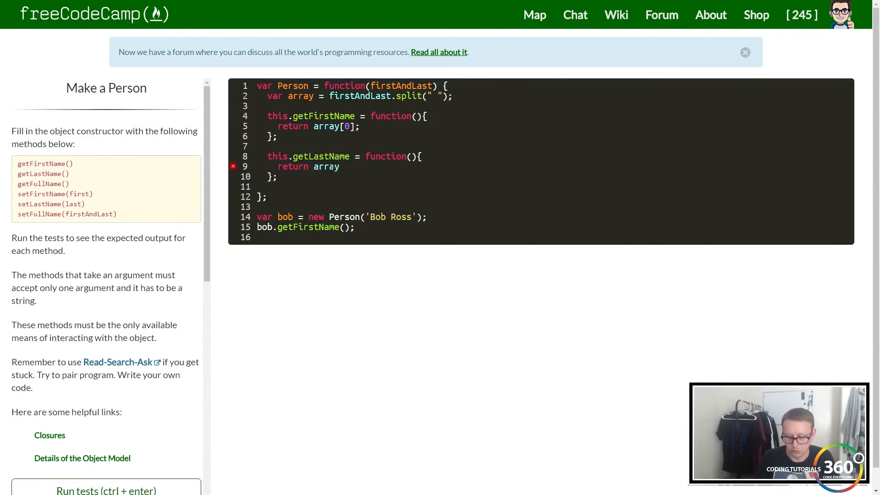
text([1];)
click(306, 227)
text(L)
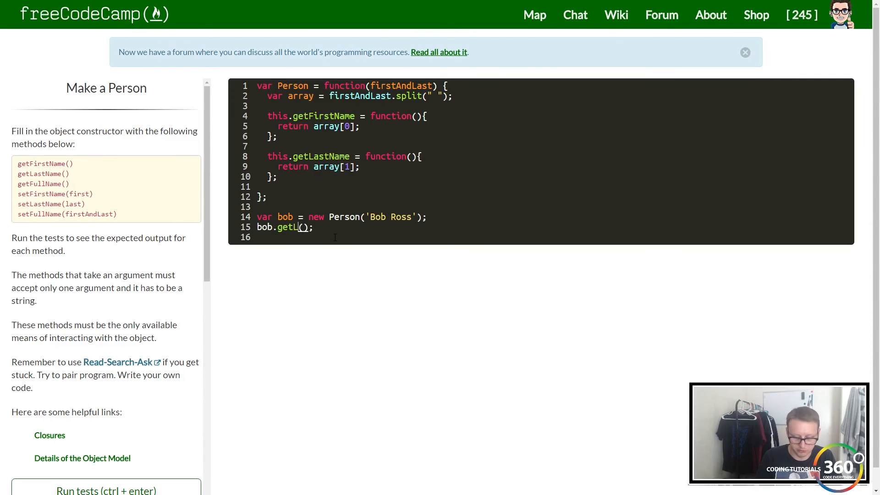
text(astName)
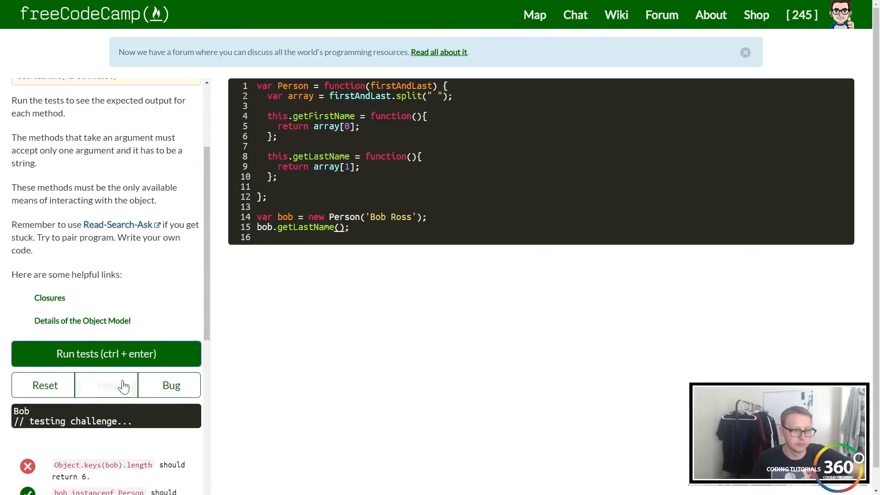
scroll(up, 3)
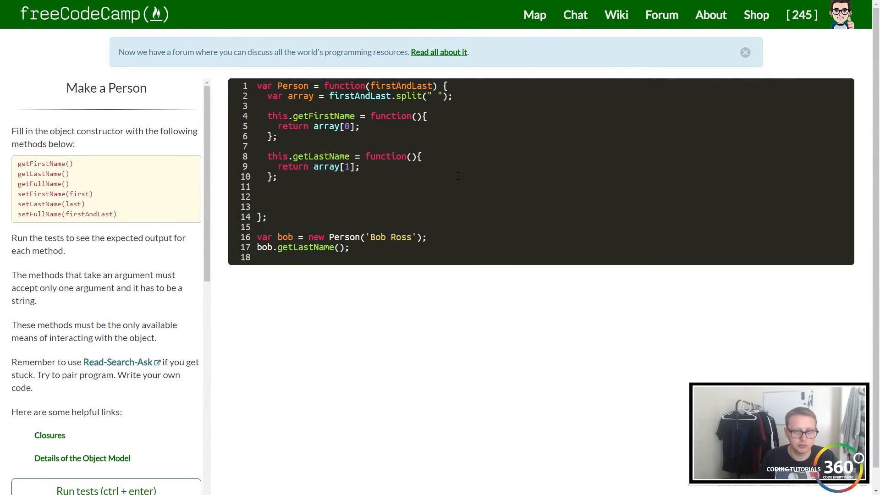
Write 'this.getFullName = function(){ return array[0] + " " + array[1]; };' in the constructor.
text(this.get)
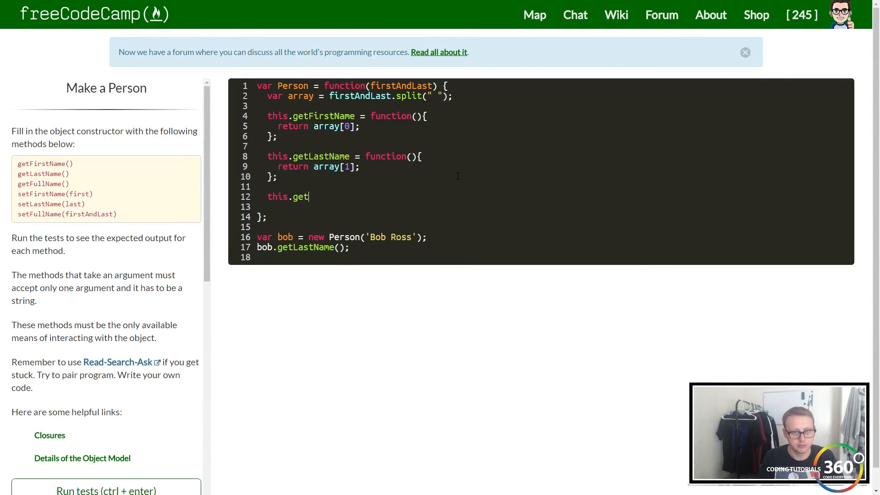
text(FullName)
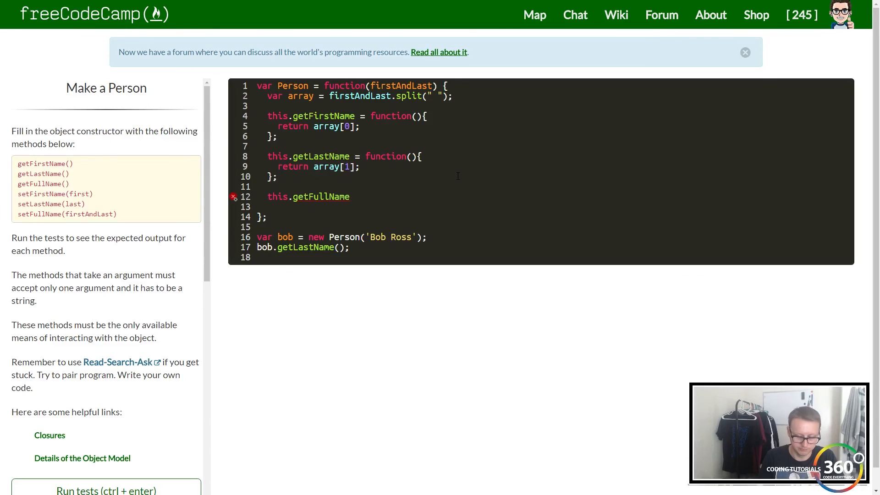
text((){)
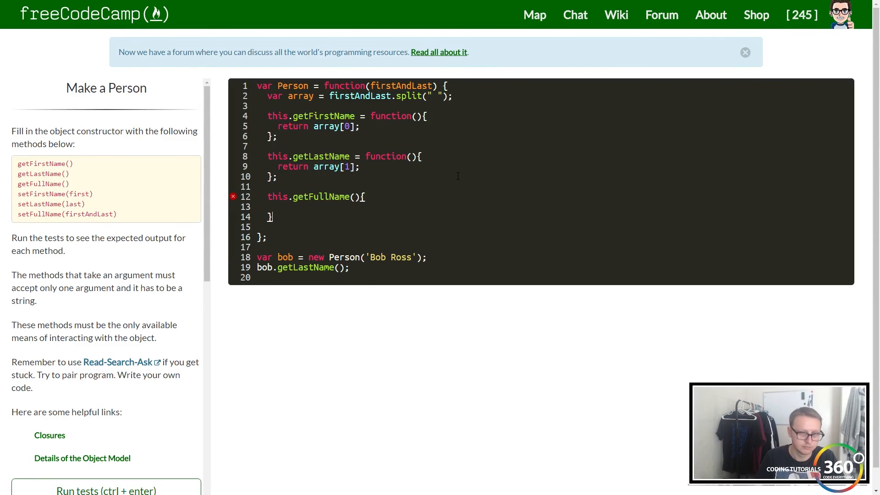
text(;)
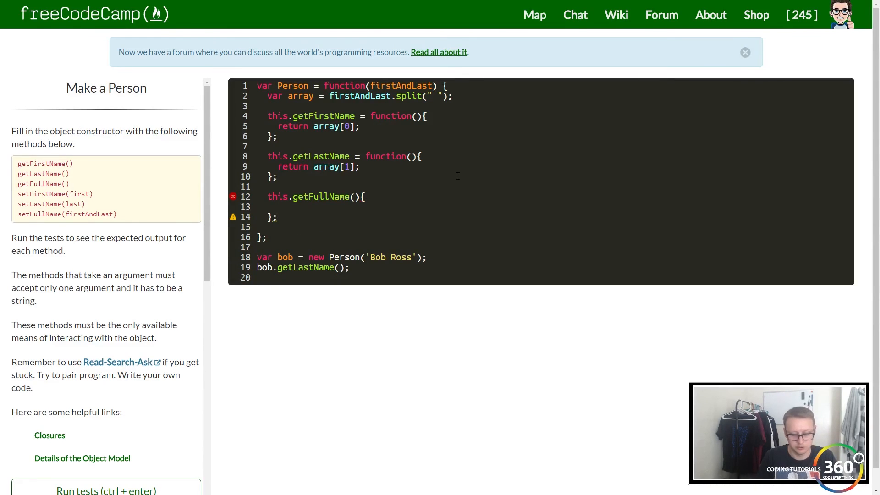
text(re)
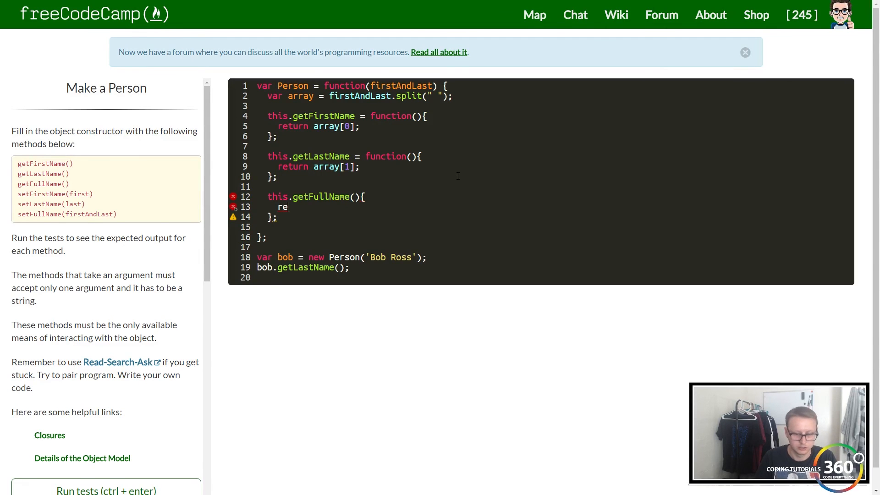
text(turn)
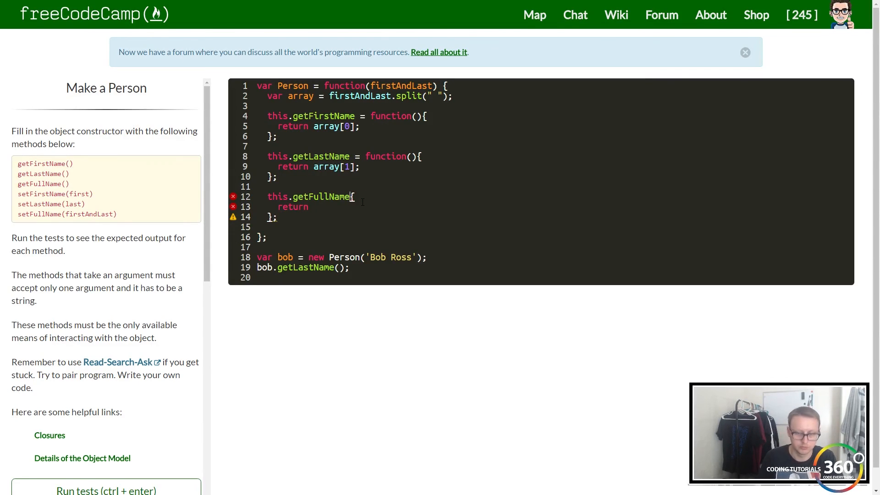
text(= function()
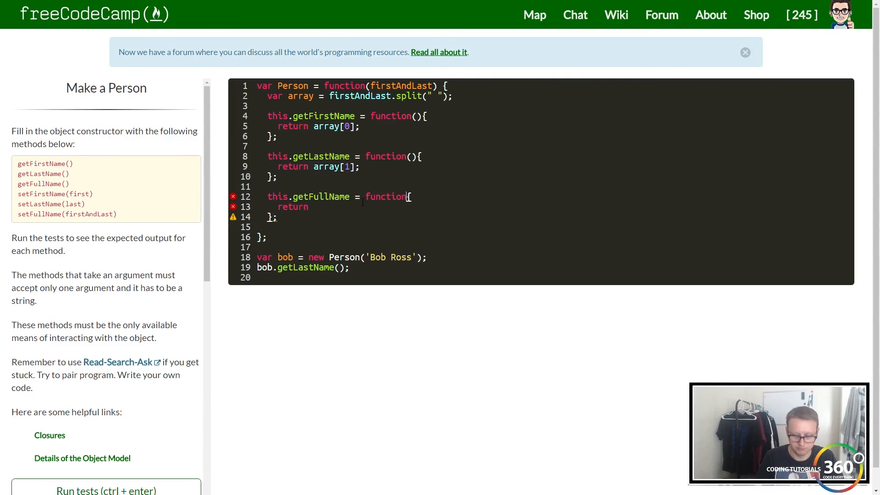
text(())
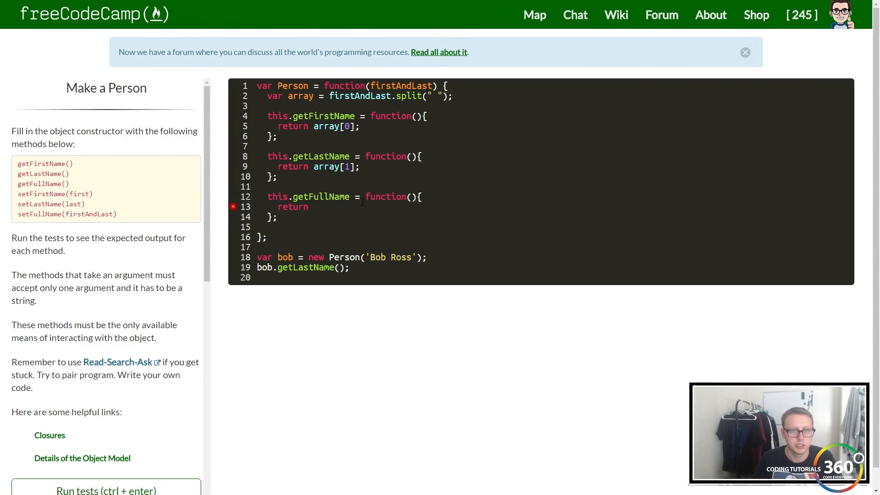
text(array)
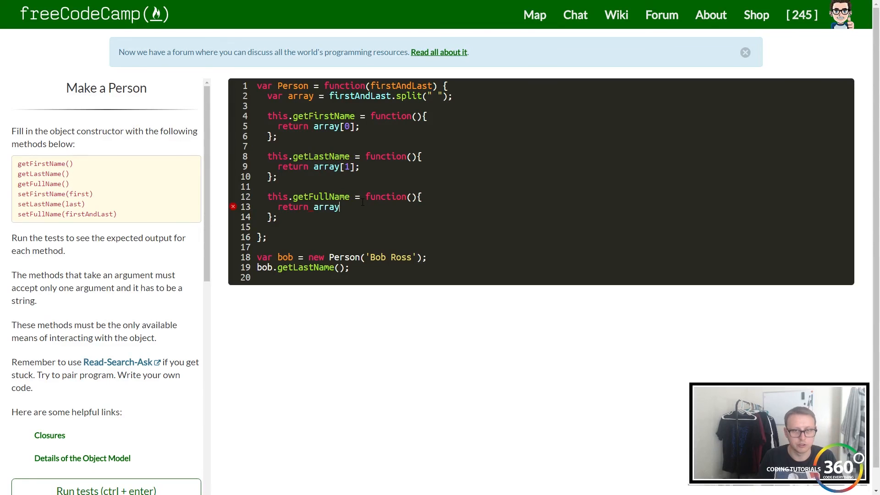
text([])
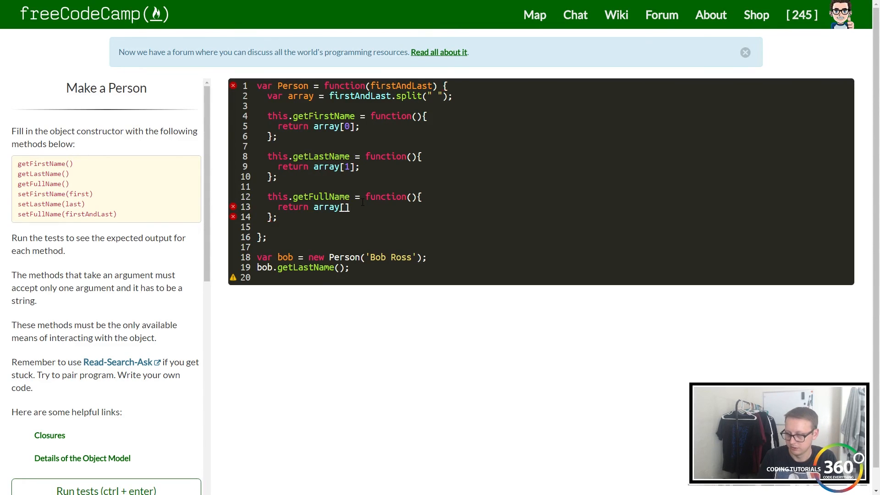
text(0)
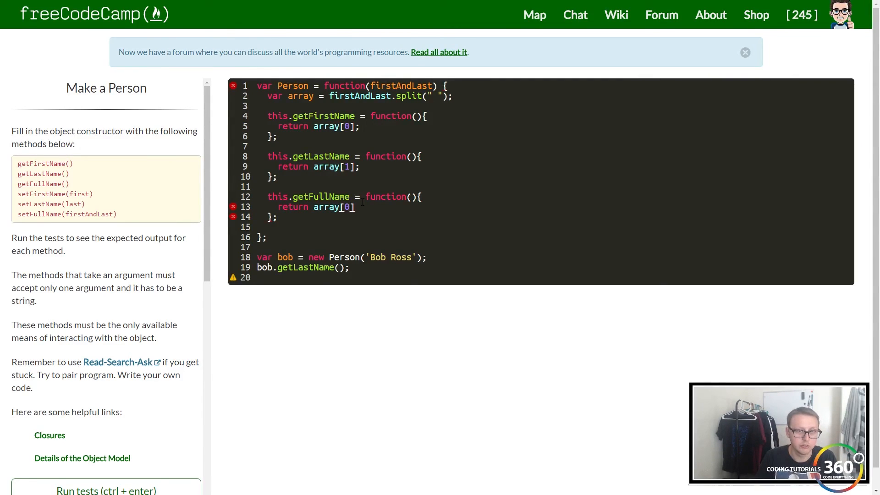
text(+)
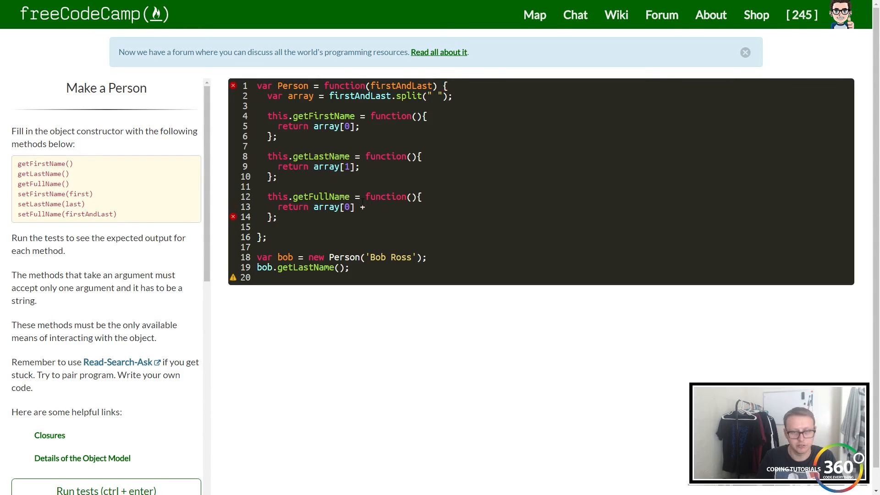
text(" " +)
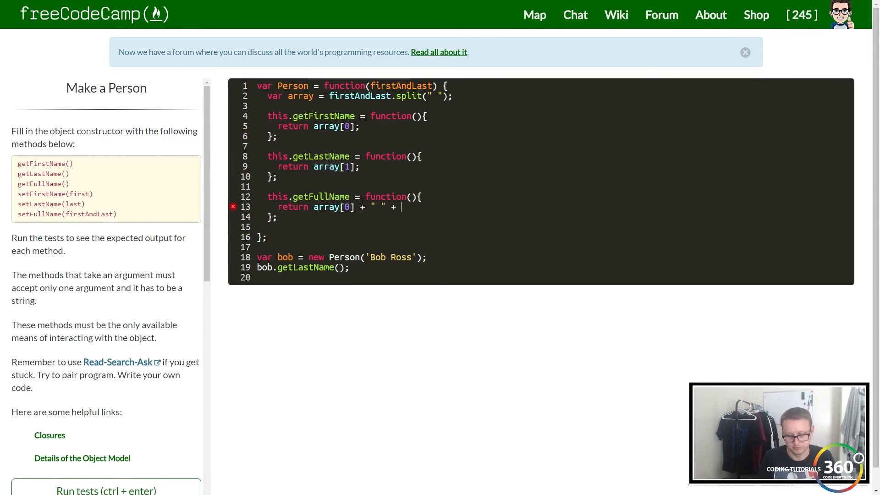
text(a)
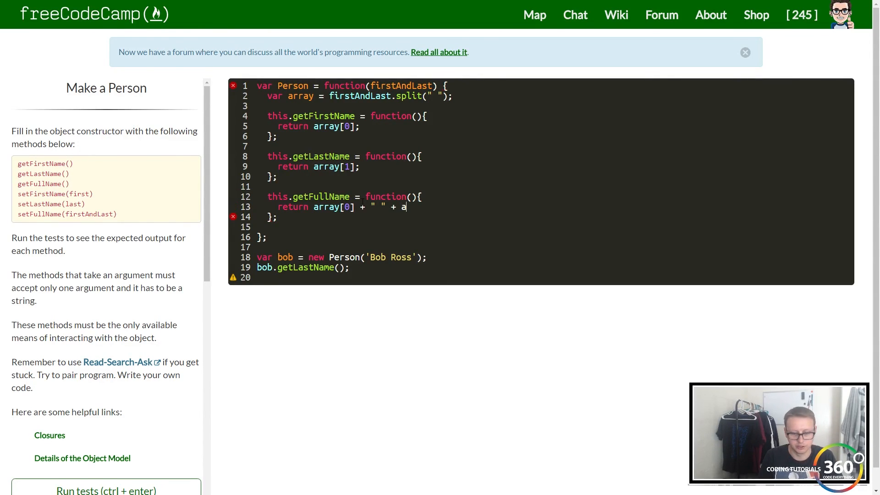
text(rray[])
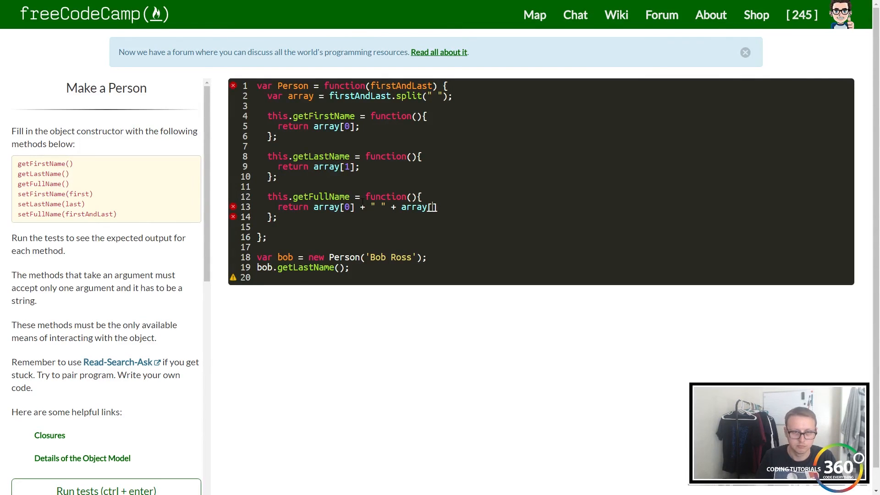
text(1];)
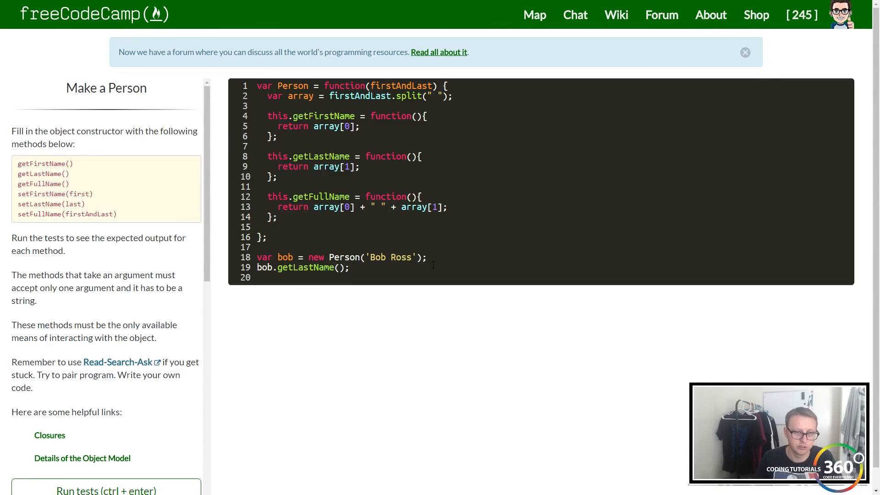
Change the test call to bob.getFullName() so the output reads Bob Ross.
key(Backspace)
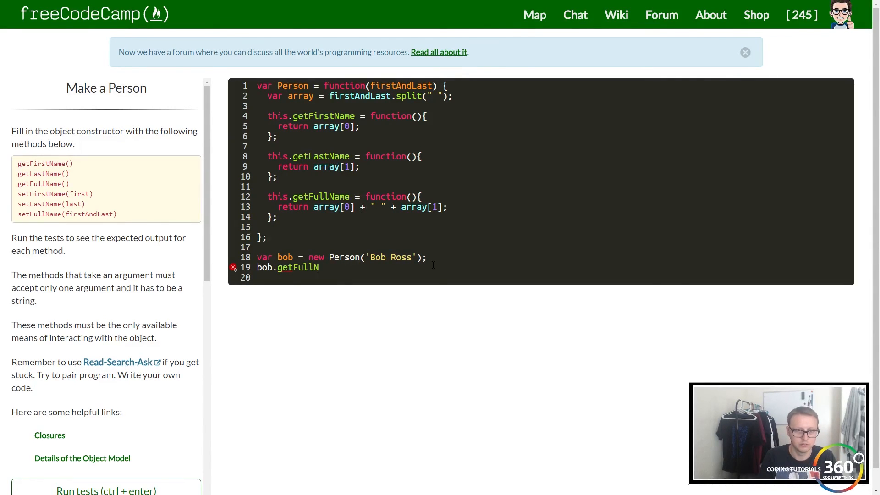
text(ame();)
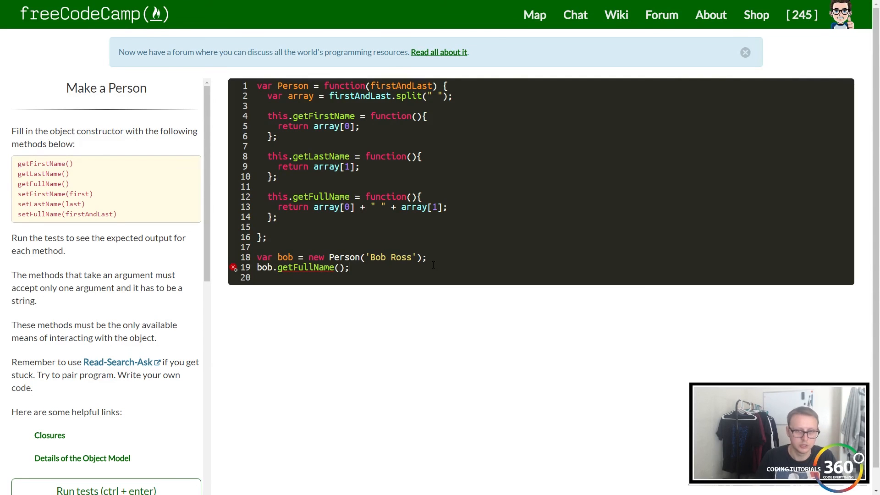
scroll(down, 3)
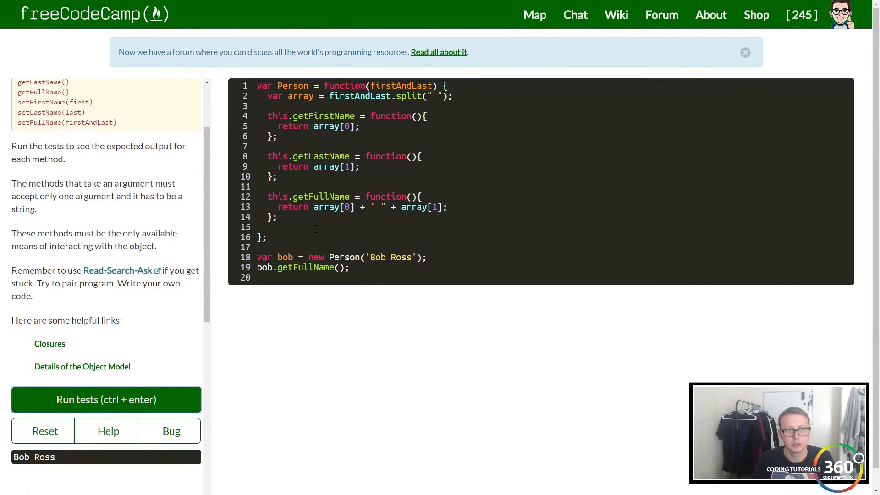
scroll(up, 3)
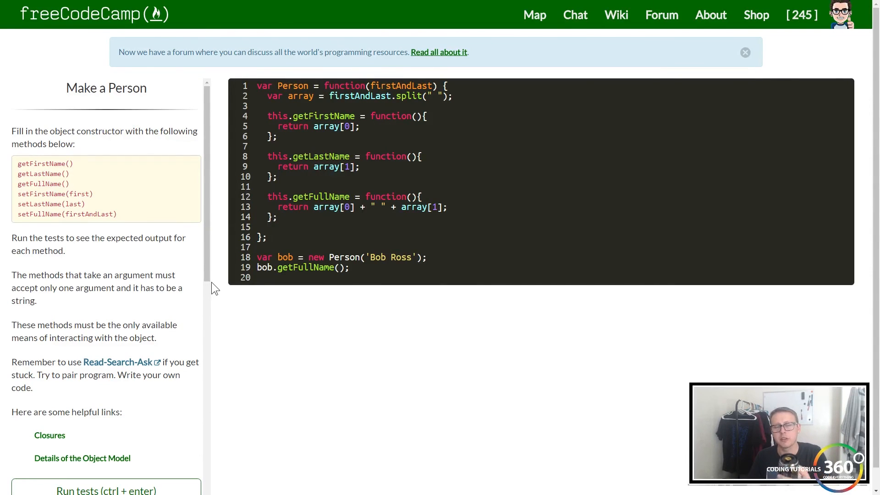
click(273, 227)
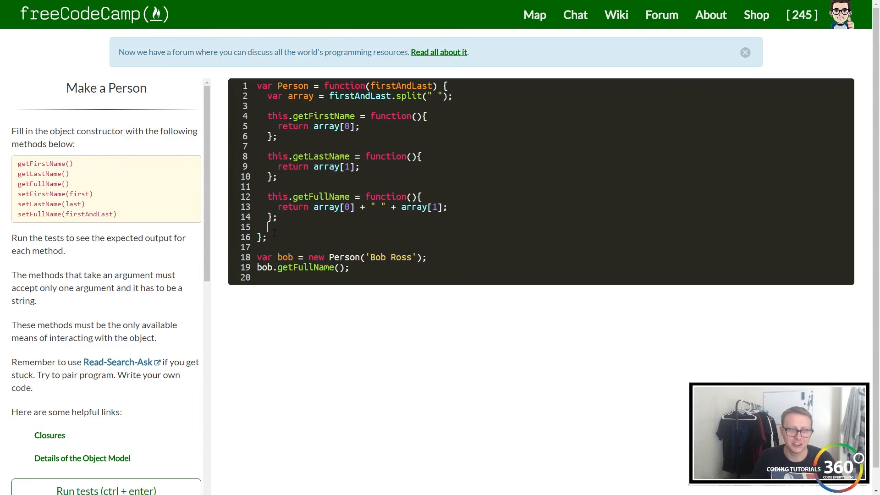
Write 'this.setFirstName = function(first){ array[0] = first; };' on a new line in the constructor.
key(enter)
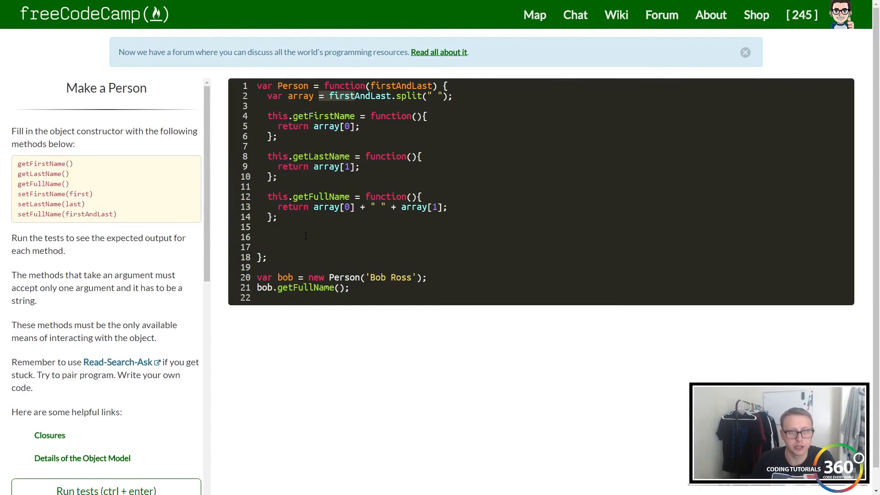
text(this.)
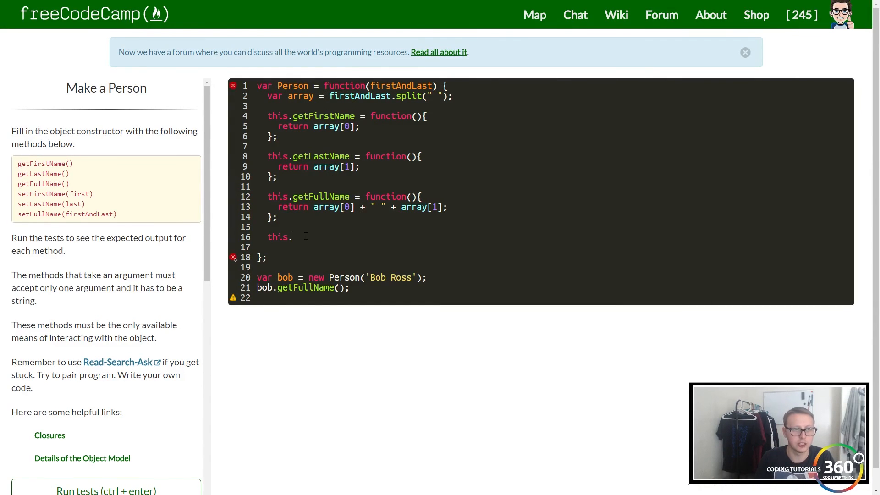
text(Fir)
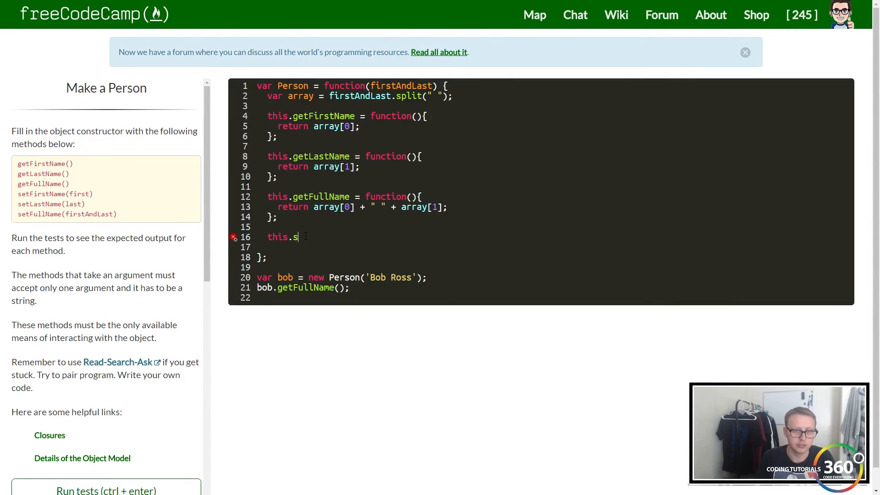
text(etFirstName)
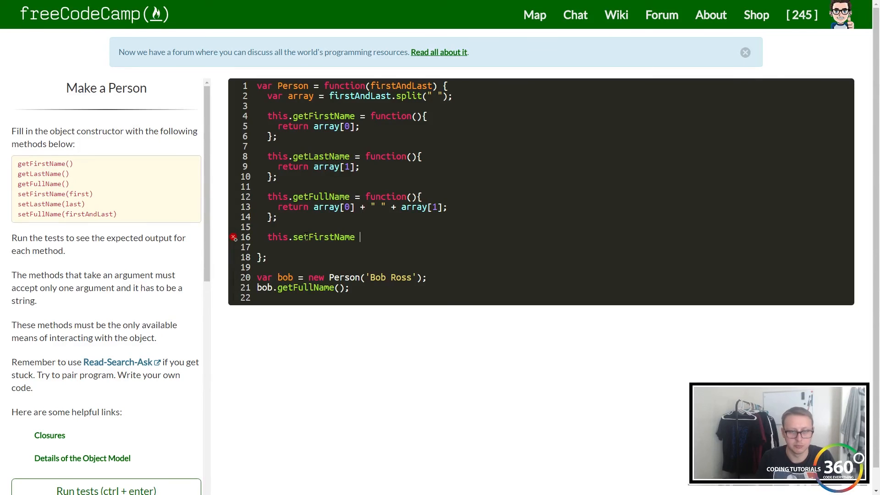
text(= fuc)
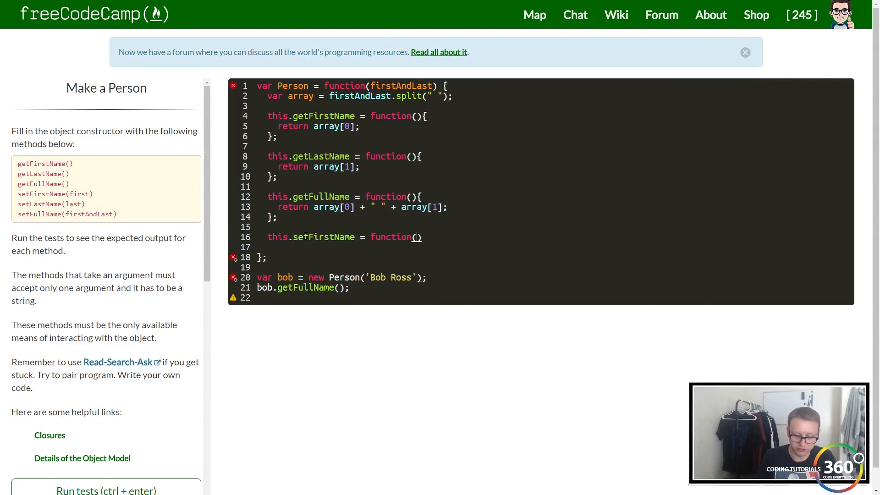
text(a)
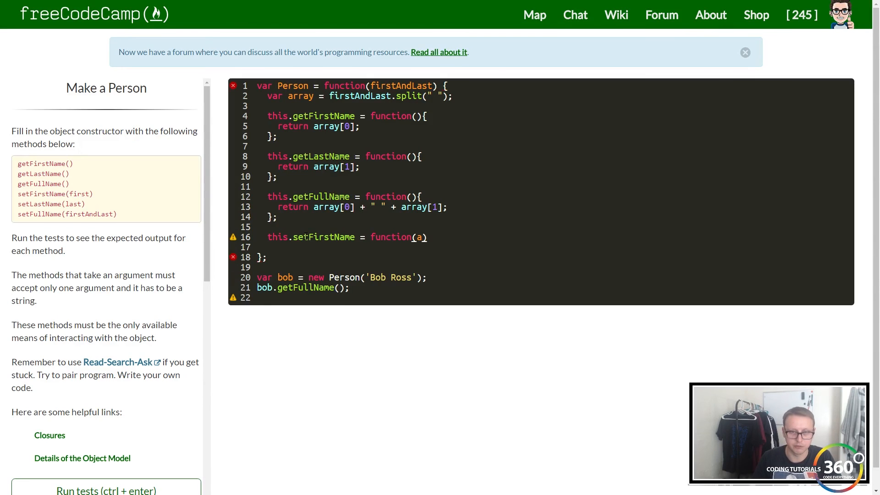
text(irst)
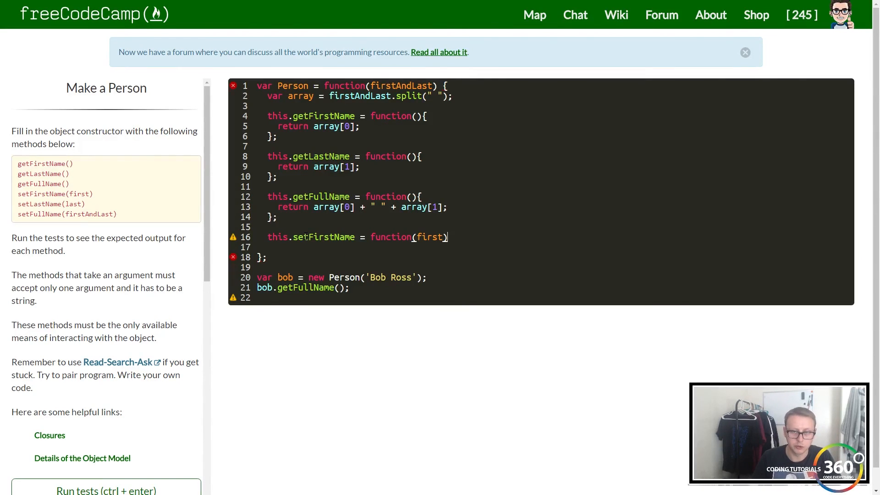
text({)
text(};)
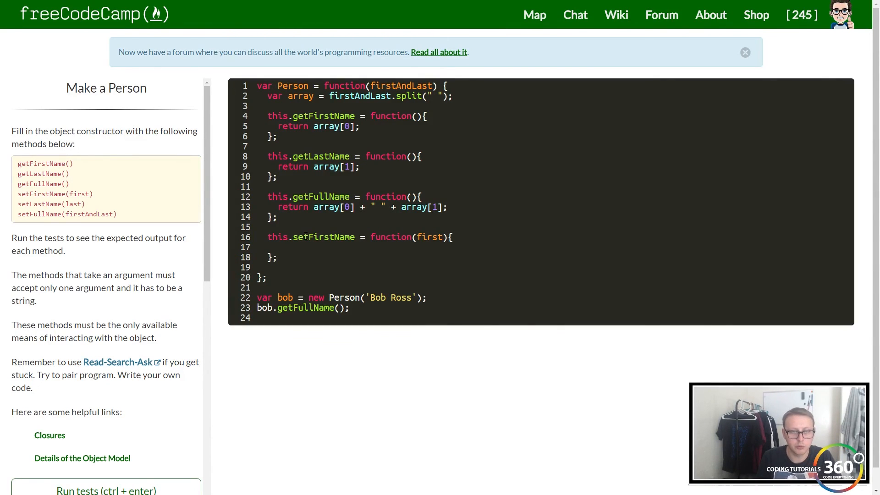
text(array[])
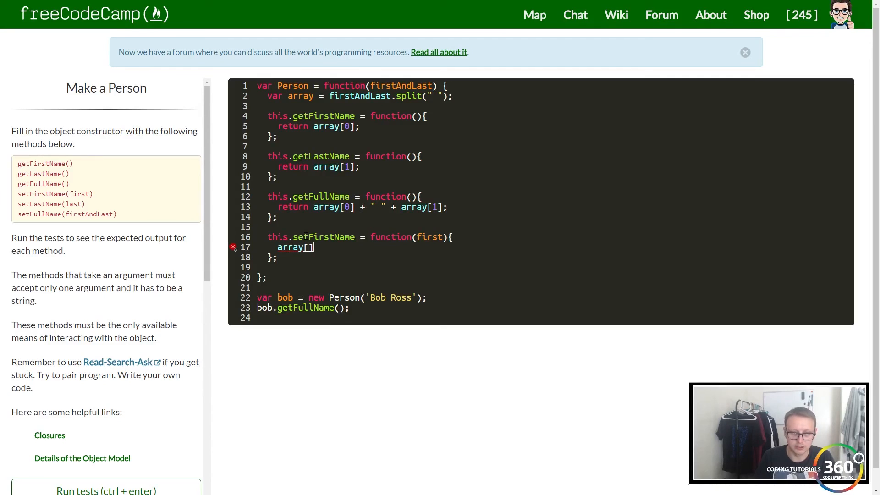
text(0)
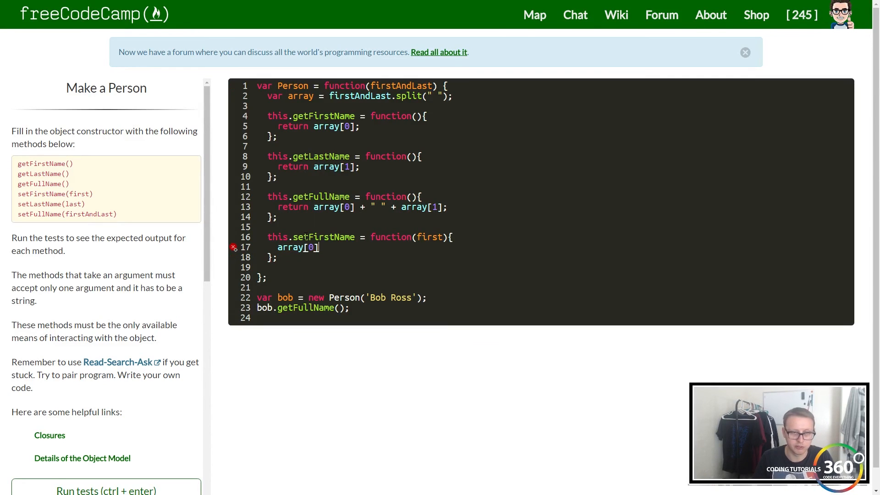
text(= first)
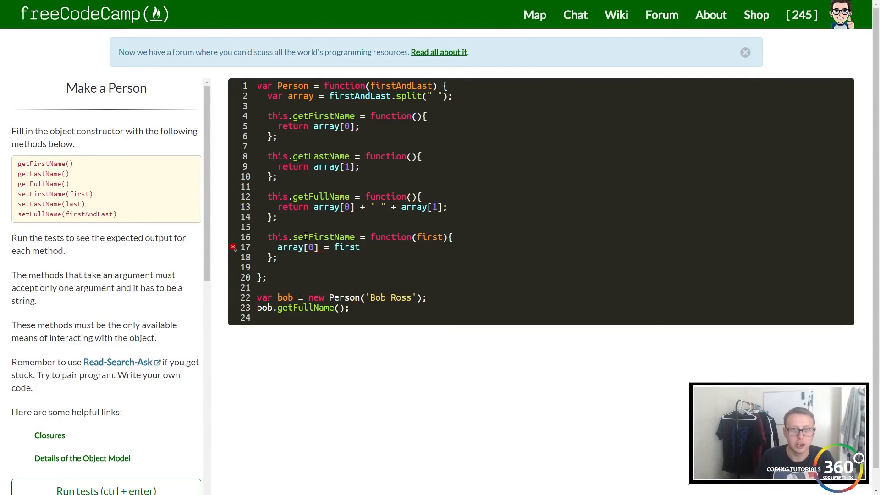
text(;)
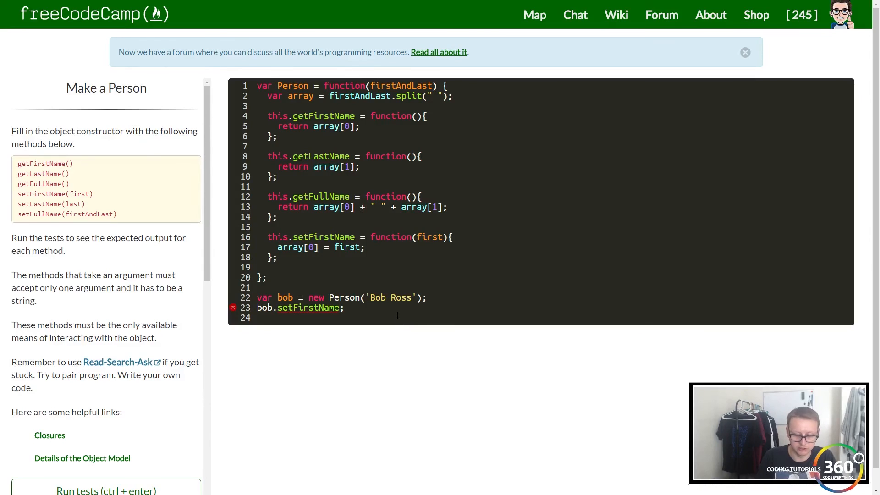
Complete bob.setFirstName('Dylan'); add bob.getFirstName(); and run the tests to output Dylan.
text((Dylan))
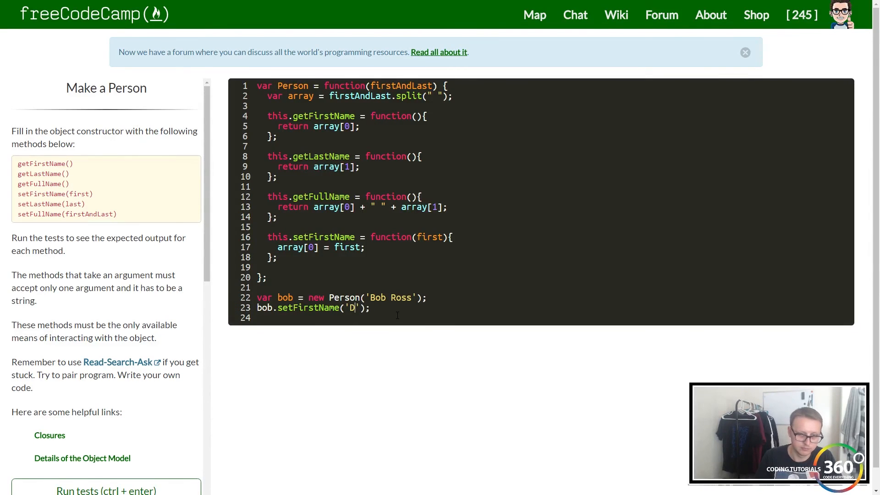
text(ylan)
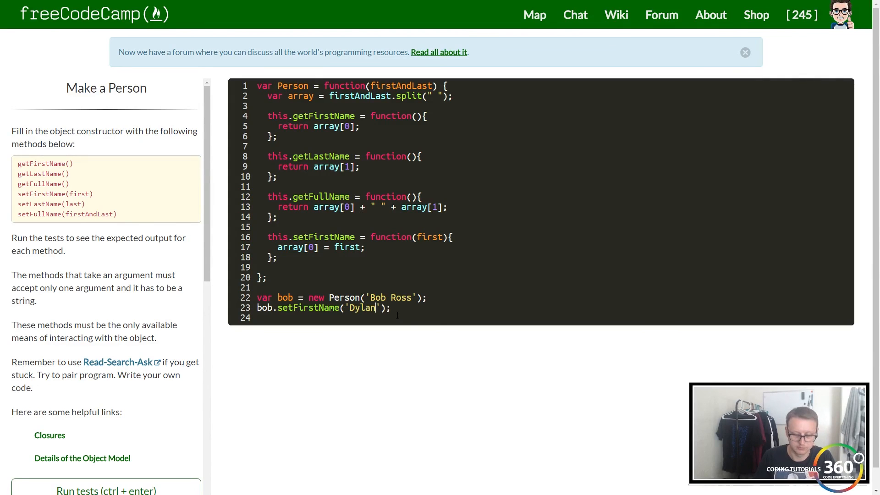
key(Return)
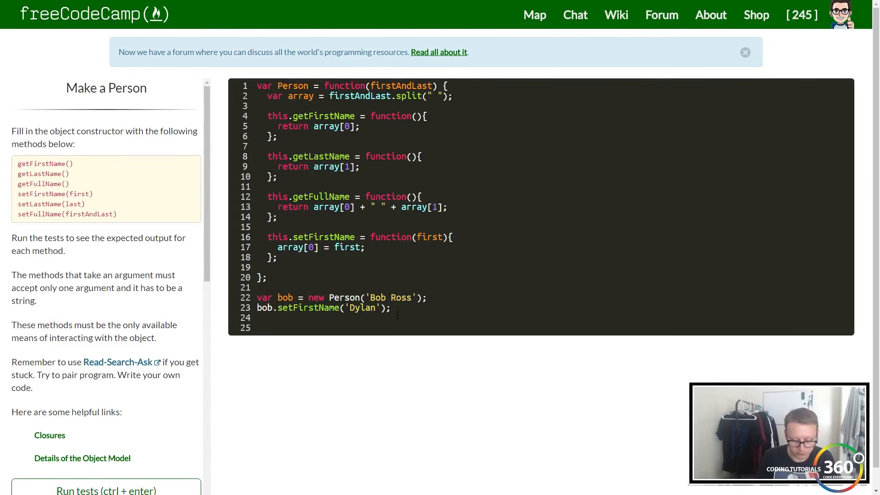
text(bob)
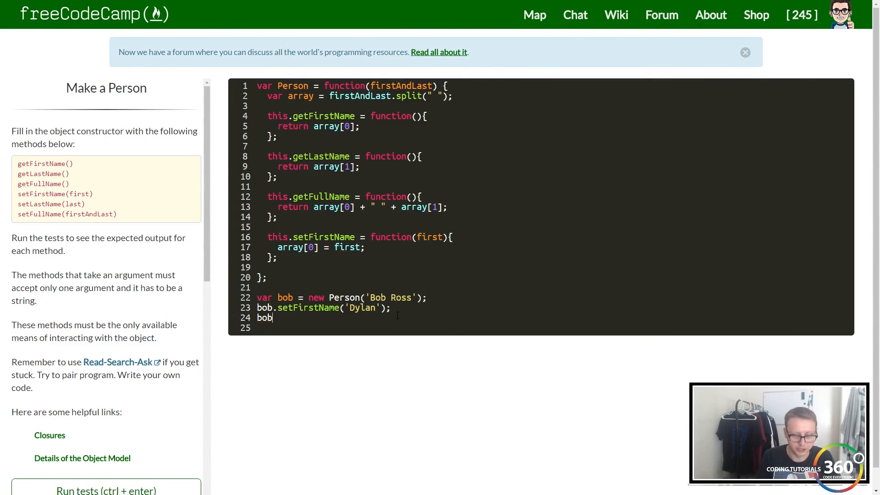
text(.getFirst)
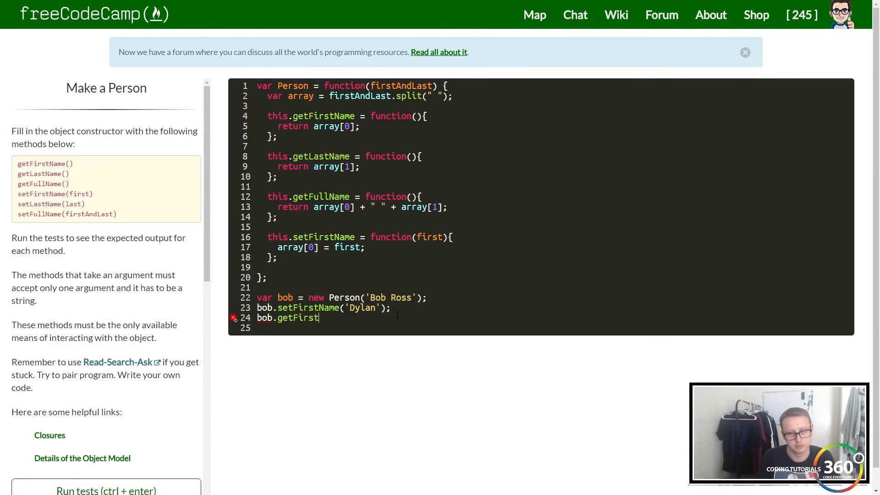
text(Name();)
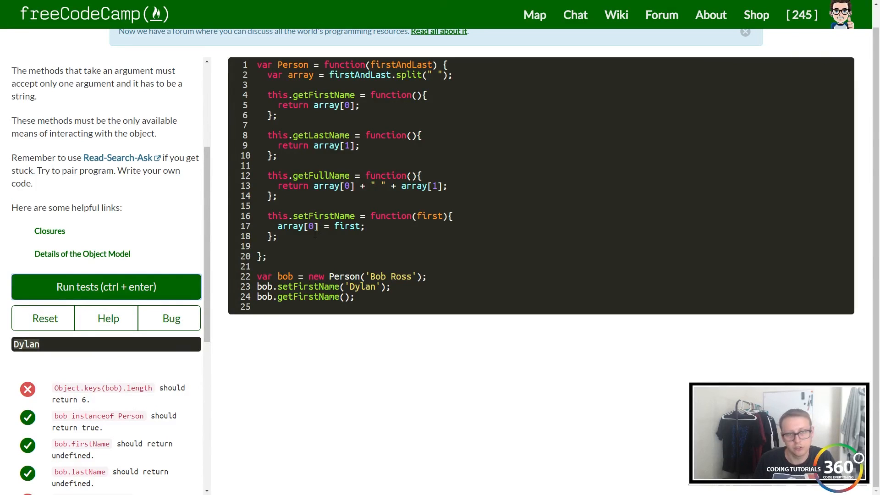
key(enter)
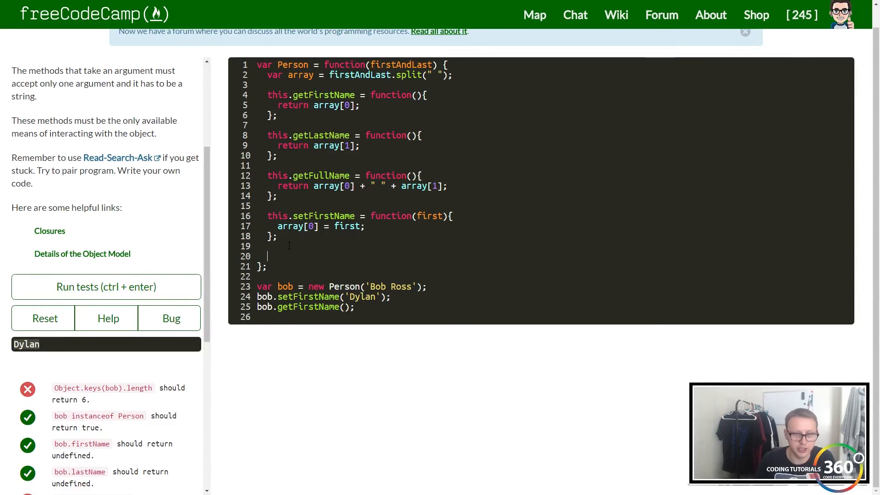
Write 'this.setLastName = function(last){ array[1] = last; };' after setFirstName in the constructor.
text(this.)
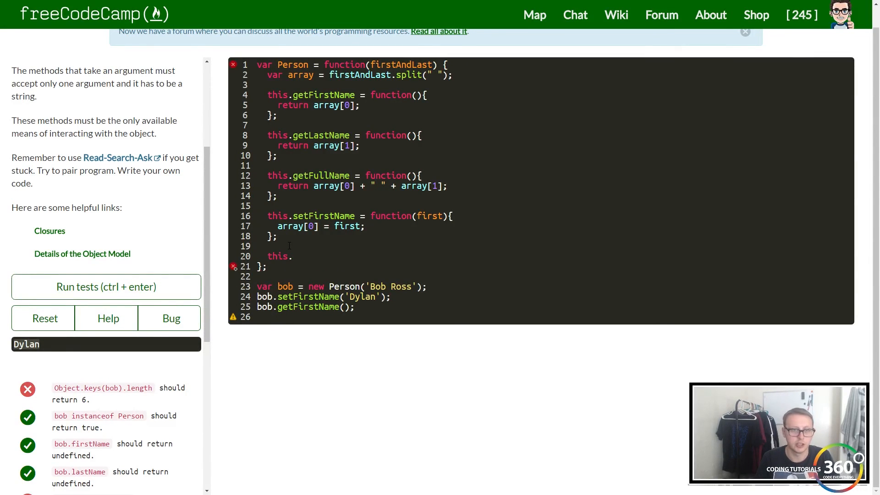
text(setLas)
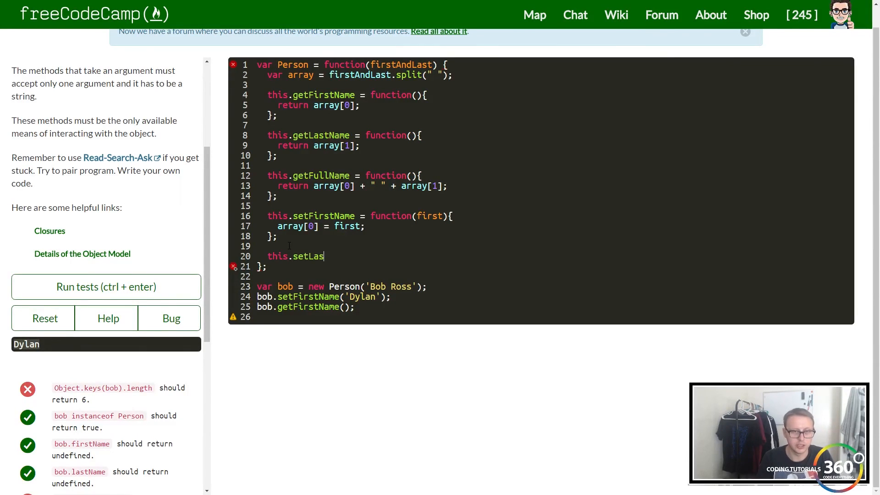
text(tName =)
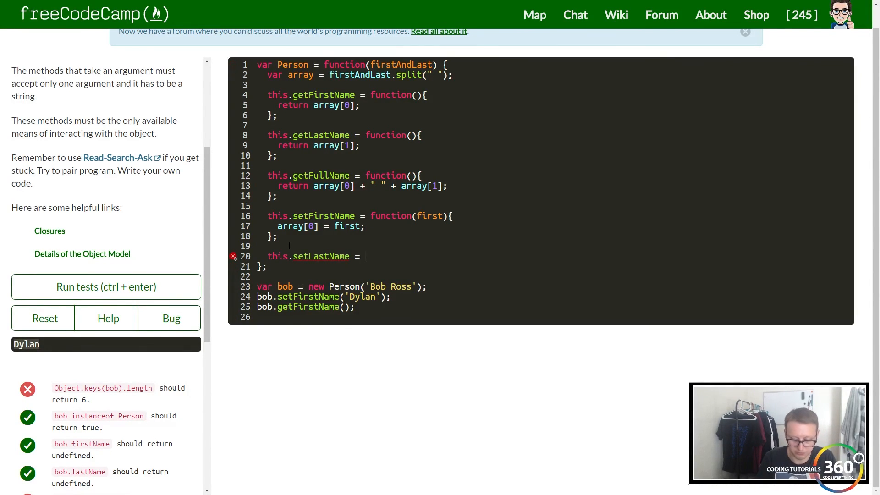
text(function)
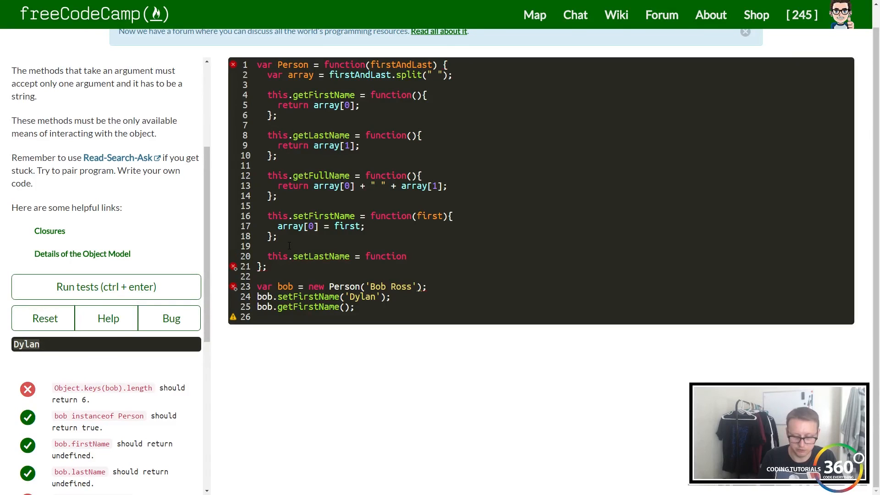
text((last))
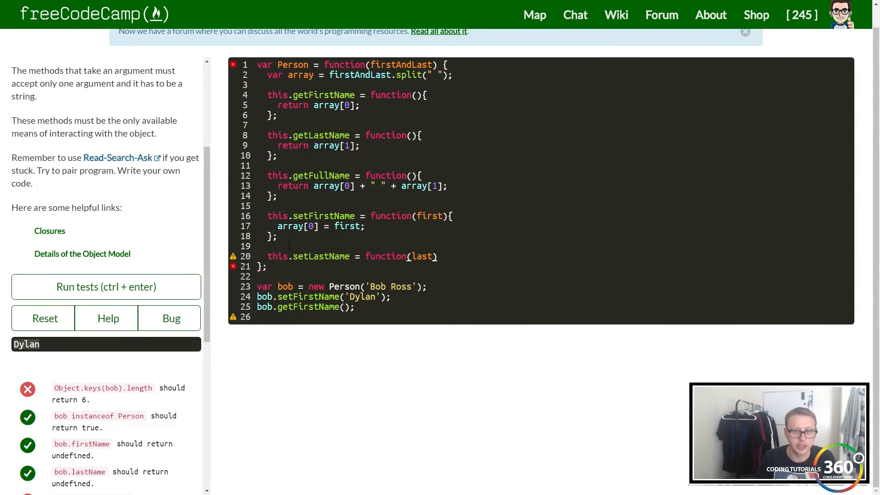
text({)
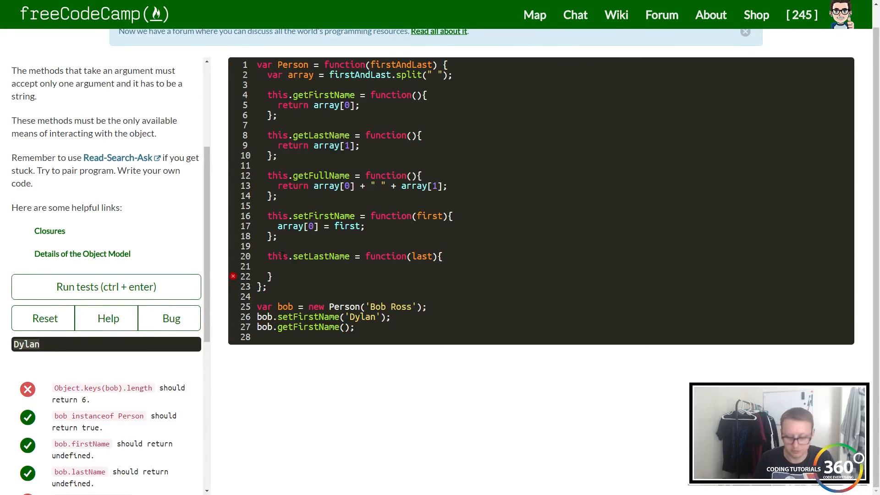
scroll(up, 3)
text(;)
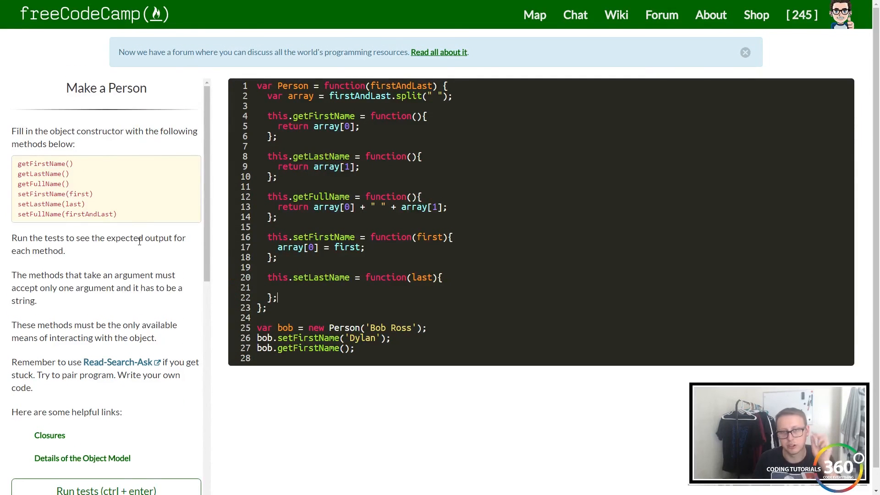
double_click(72, 204)
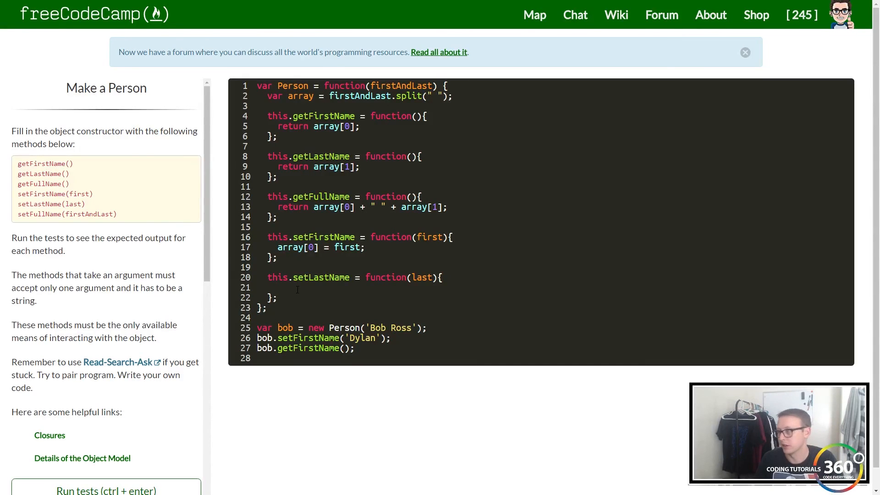
text(array[1)
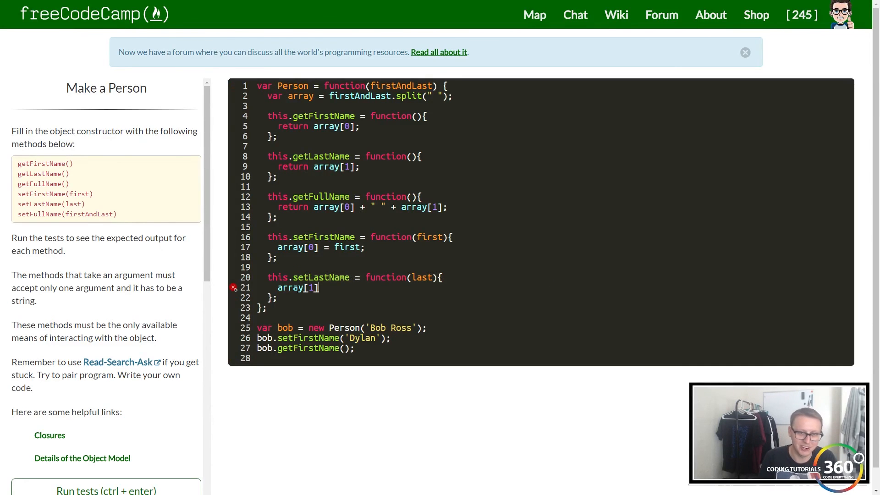
text(= l)
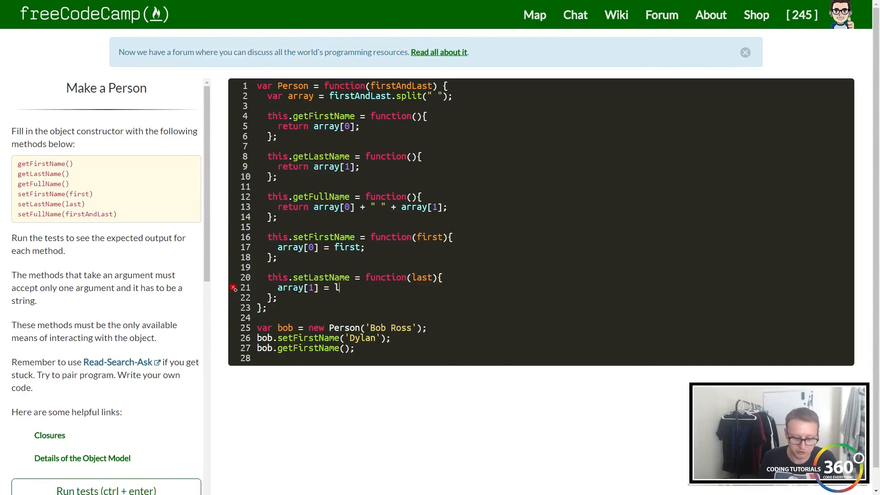
text(ast;)
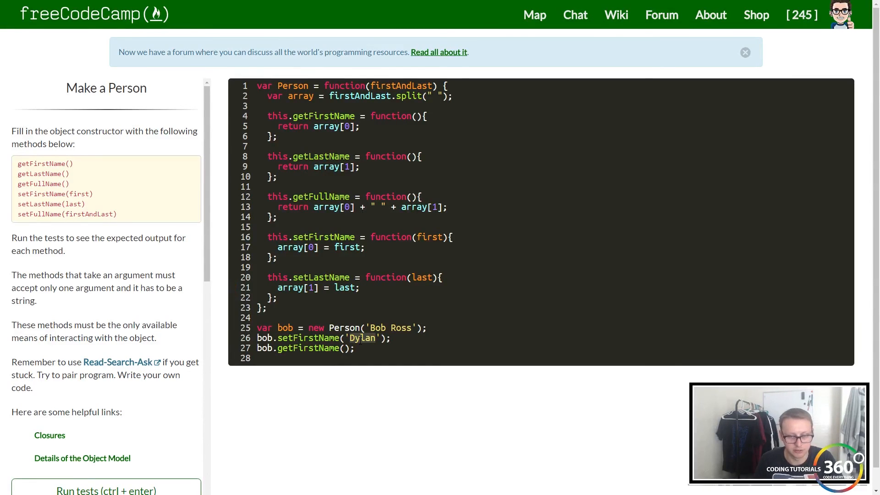
Change the test to bob.setLastName('CT360'); and bob.getLastName(); and run it to show CT360.
text(CT)
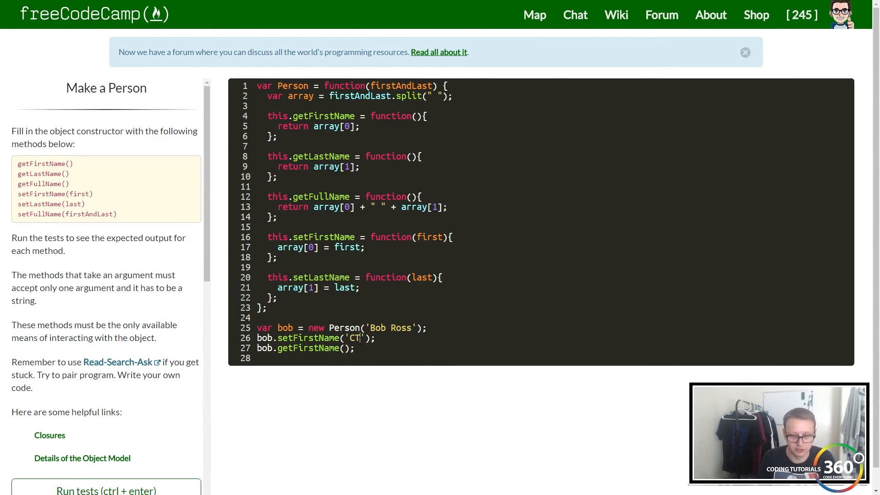
text(360)
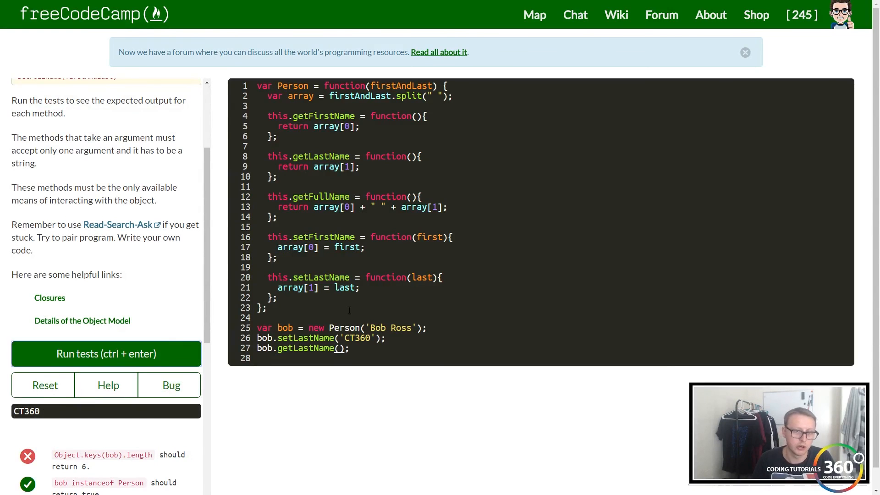
scroll(up, 3)
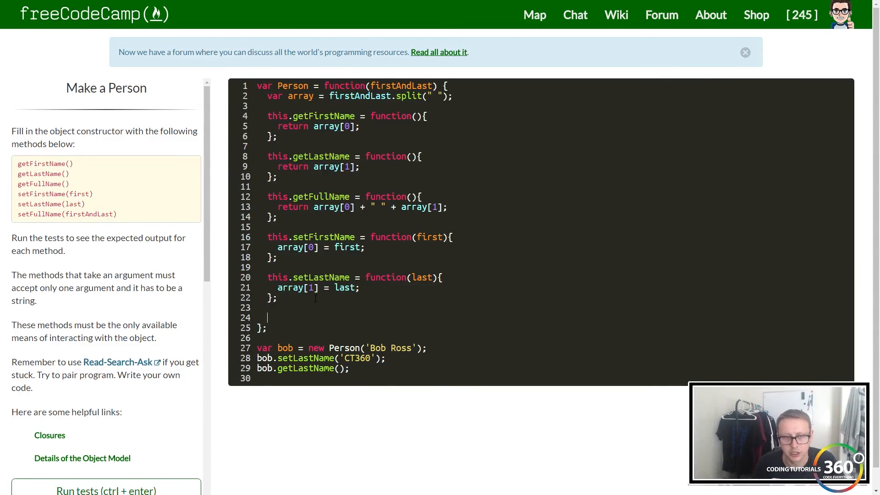
Start 'this.setFullName = function(firstAndLast){ }' in the constructor with an empty body.
text(this.)
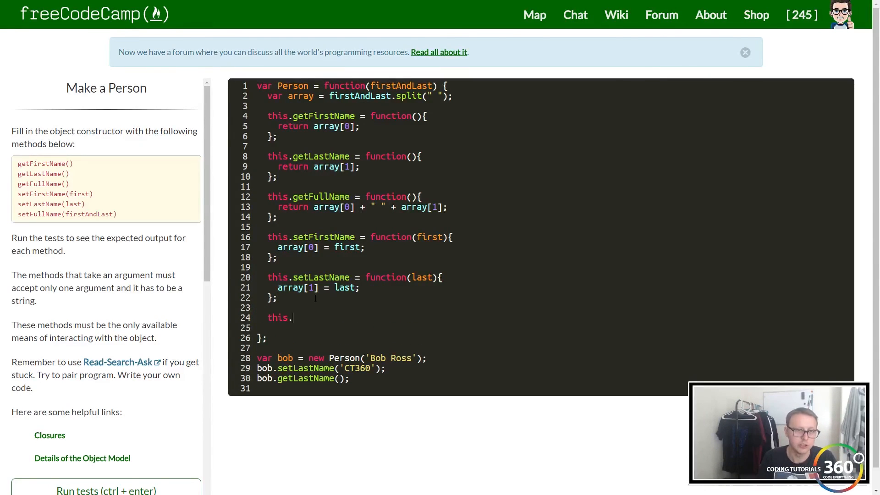
text(setFul)
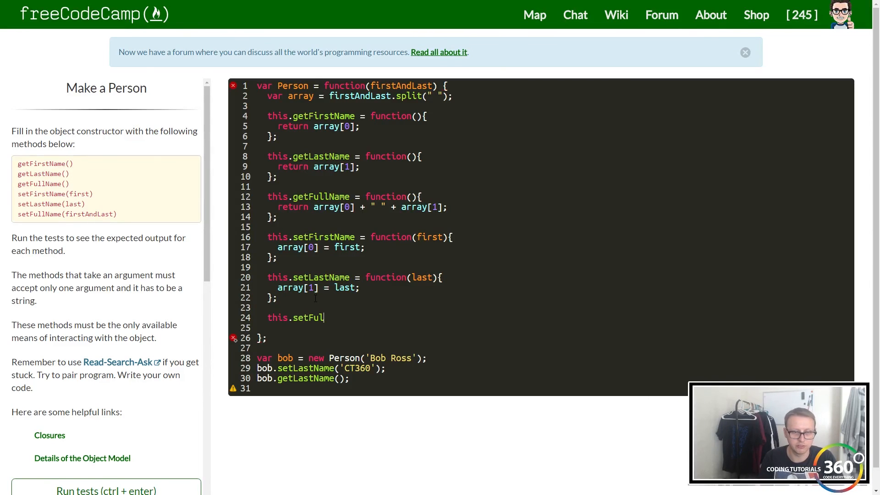
text(lName)
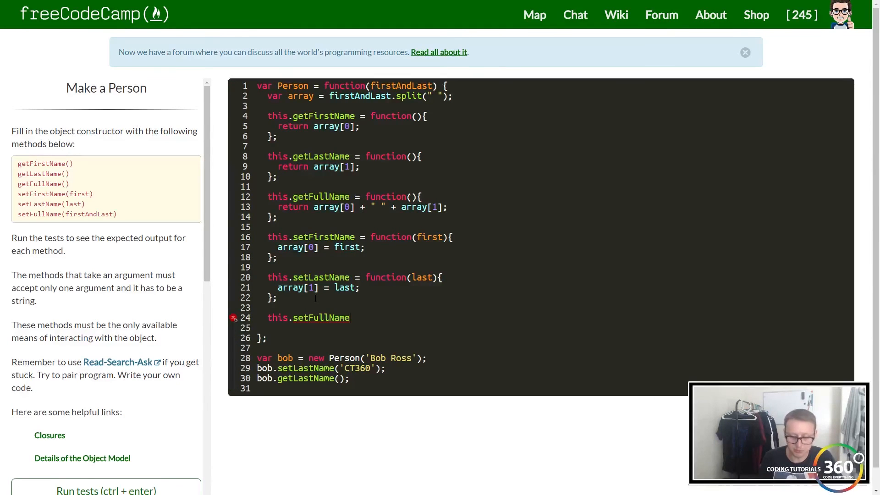
text(())
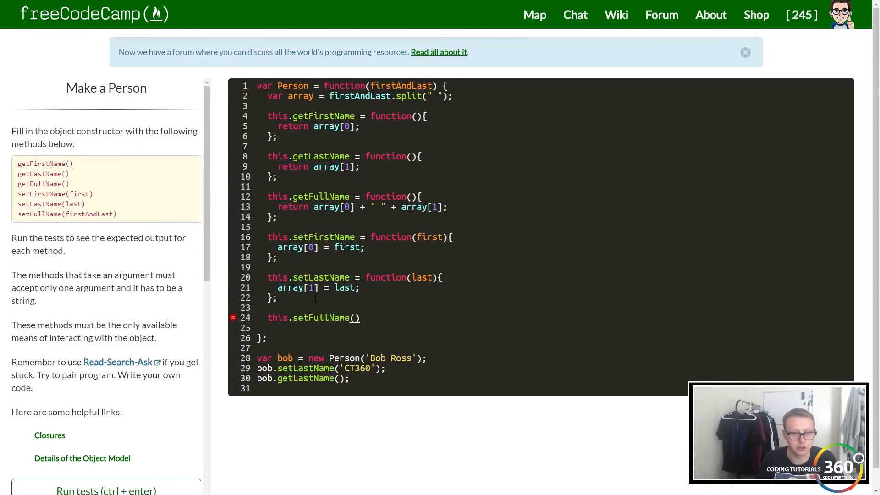
text(= function)
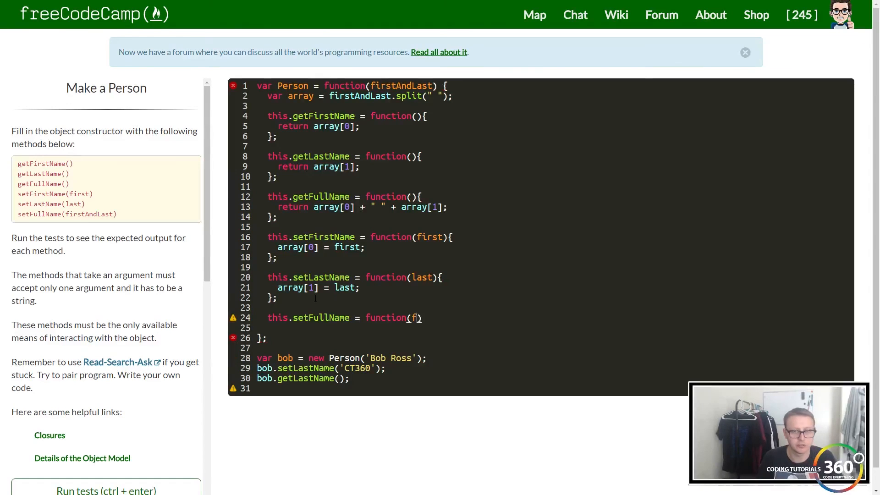
text(irstA)
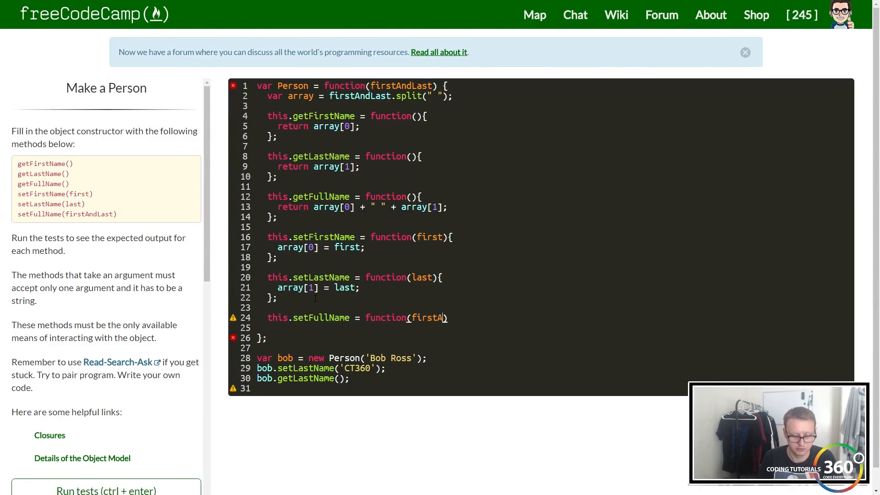
text(ndLast)
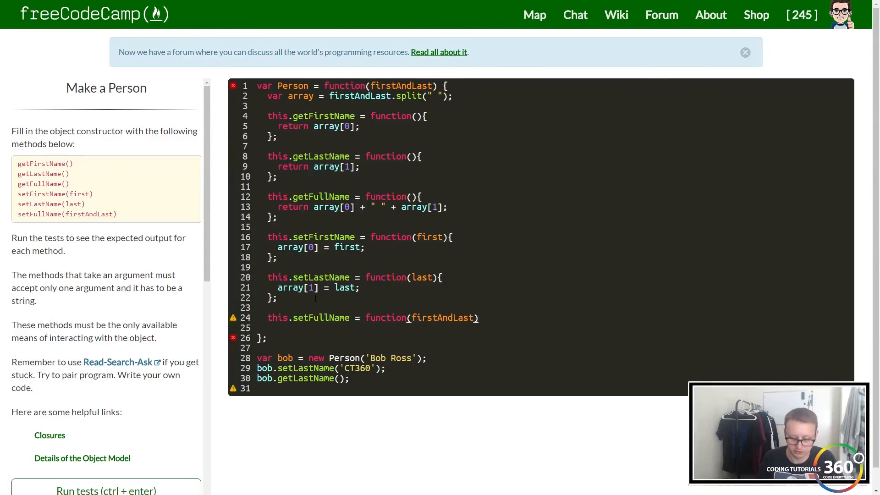
text({)
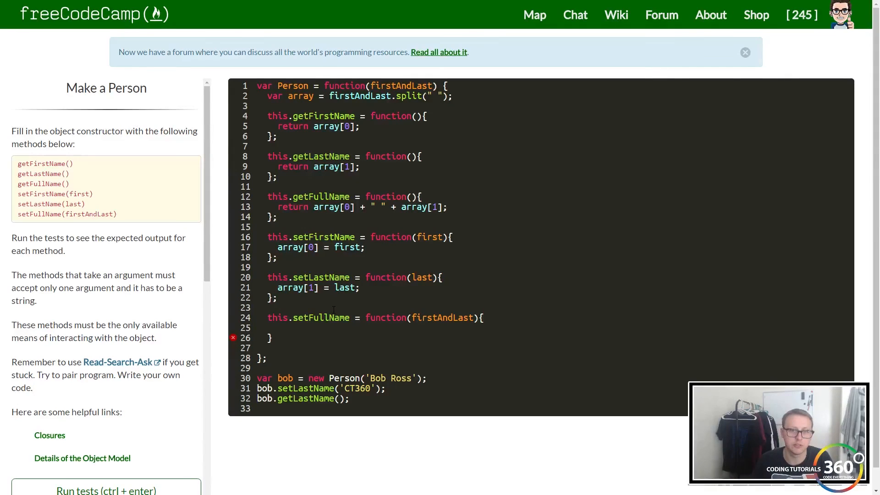
Declare var arraySplit = firstAndLast.split(" "); inside setFullName.
text(var a)
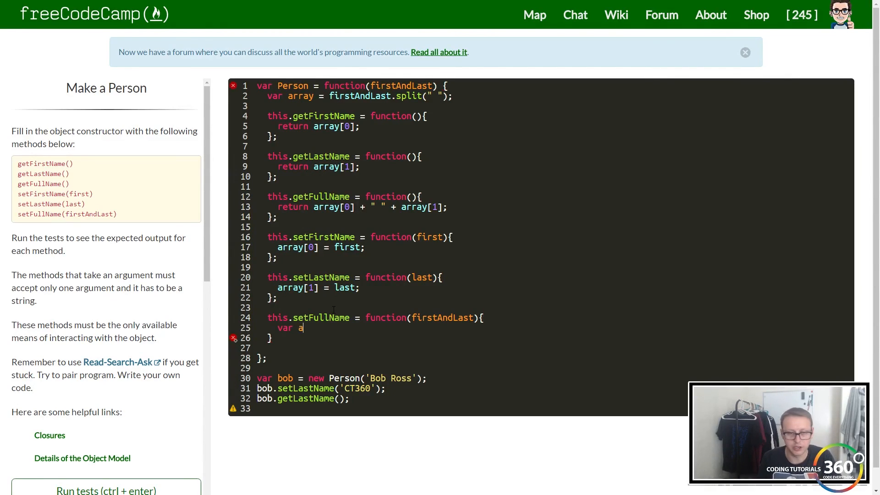
text(rraySPl)
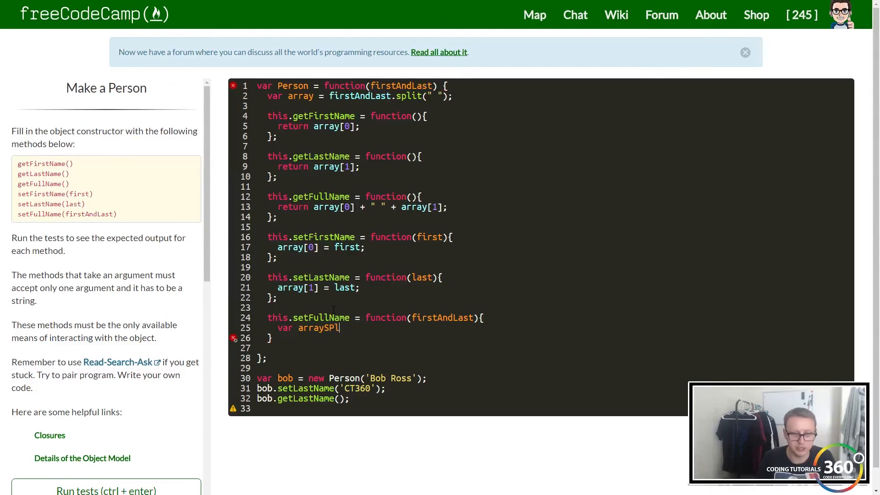
text(it())
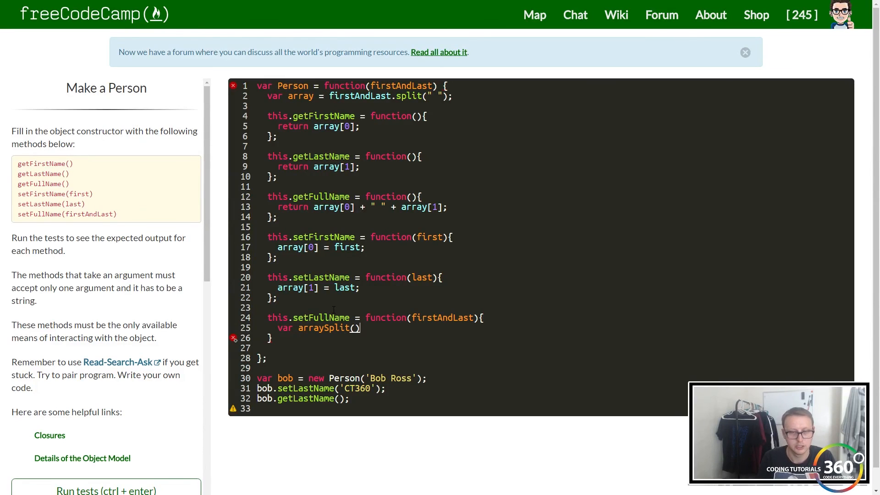
text(= ar)
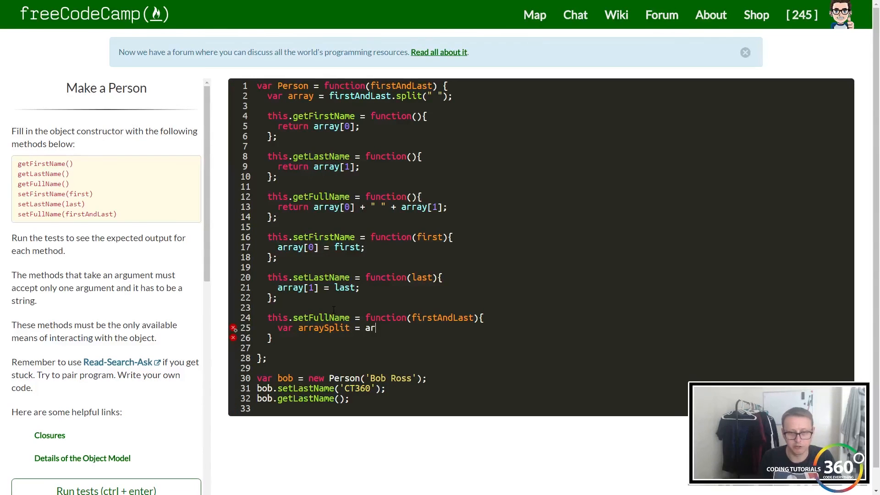
key(backspace)
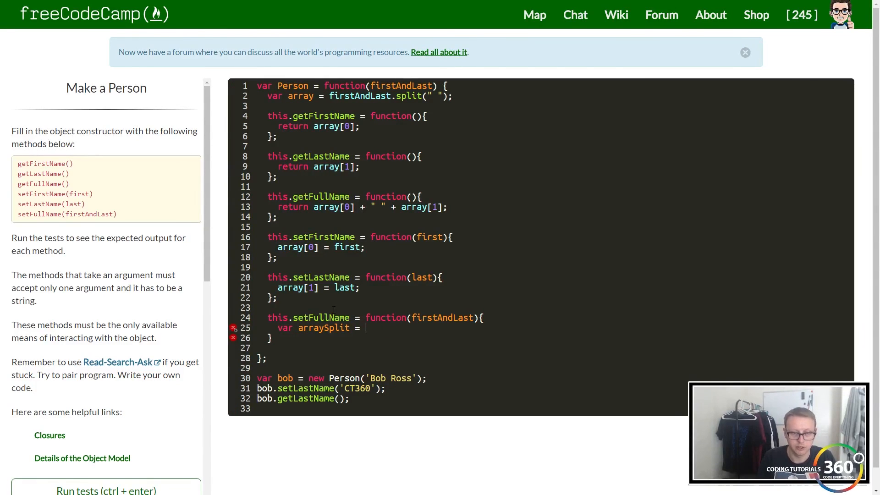
text(firstAndLast)
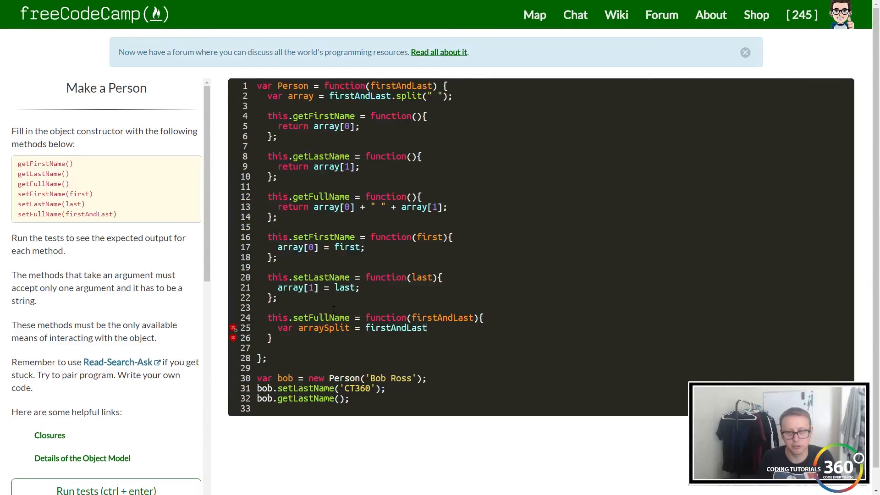
text(.split())
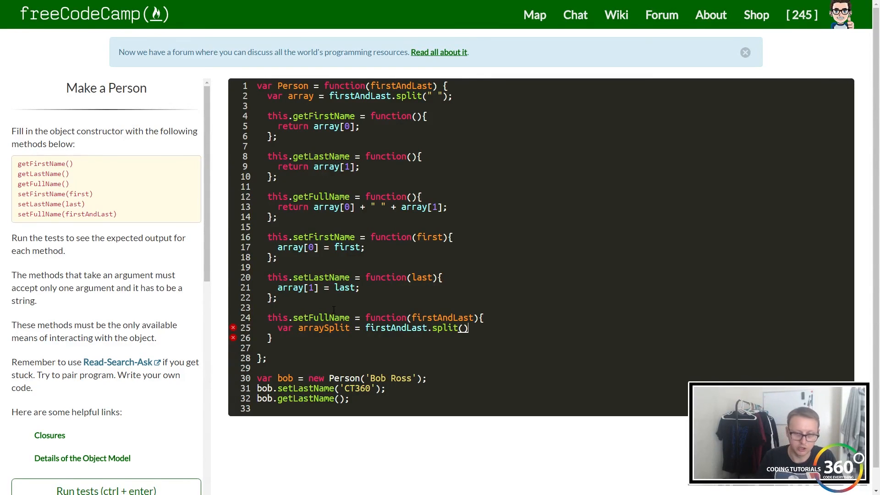
text(" ")
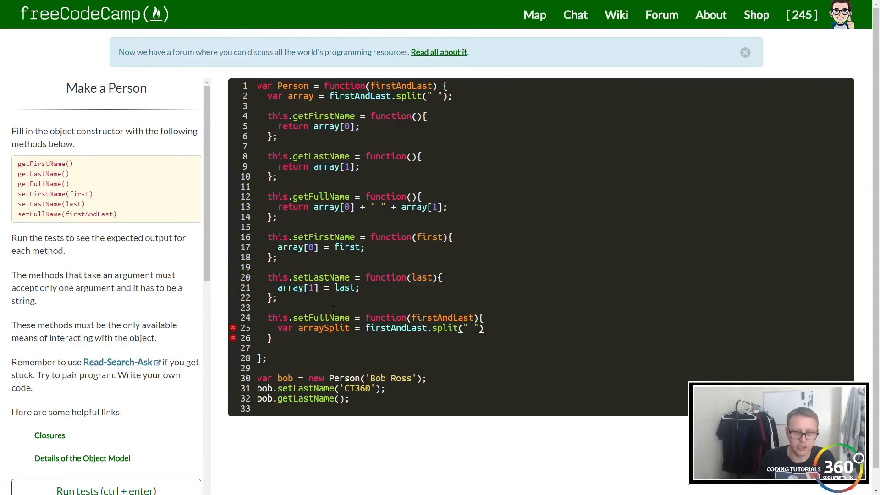
text(;)
click(471, 338)
text(;)
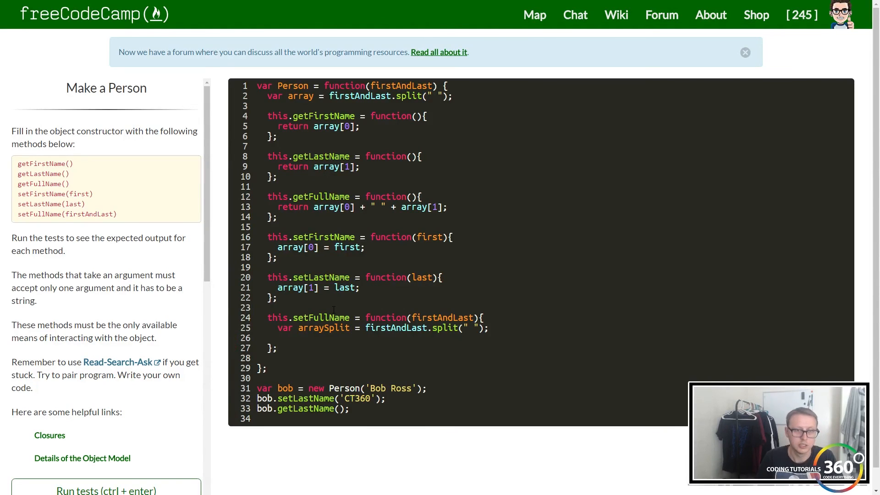
Start an array[0] reference on the next line, then clear that unfinished line.
text(array)
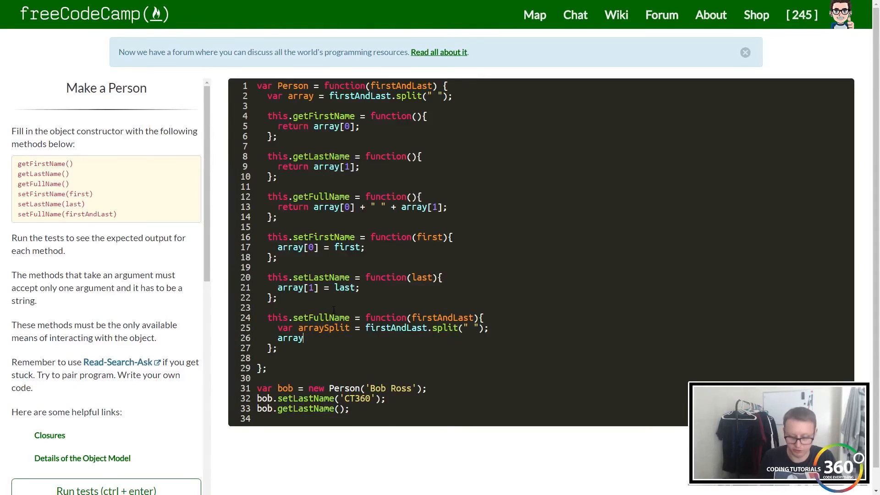
text([0])
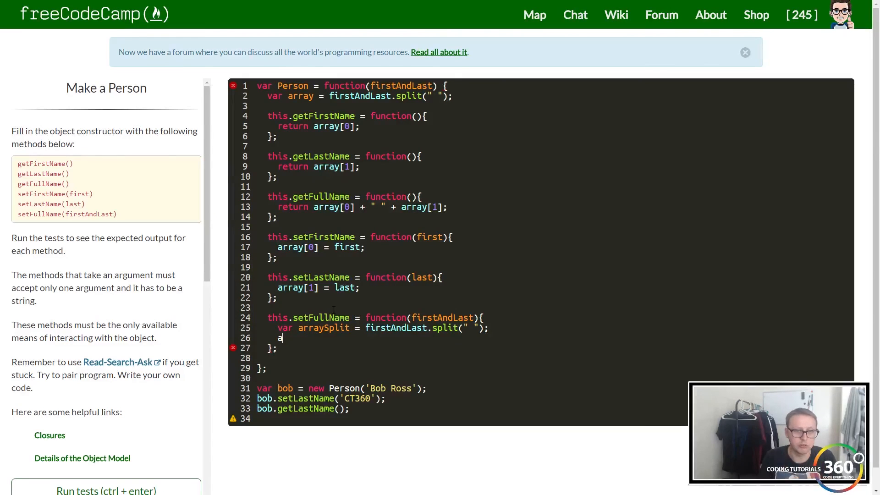
key(backspace)
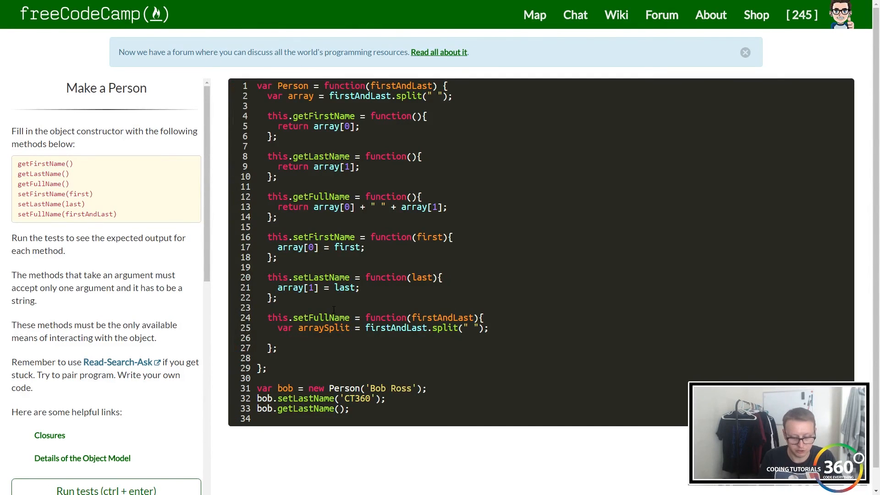
Call setFirstName(arraySplit[0]) with the first split name part.
text(setFirst)
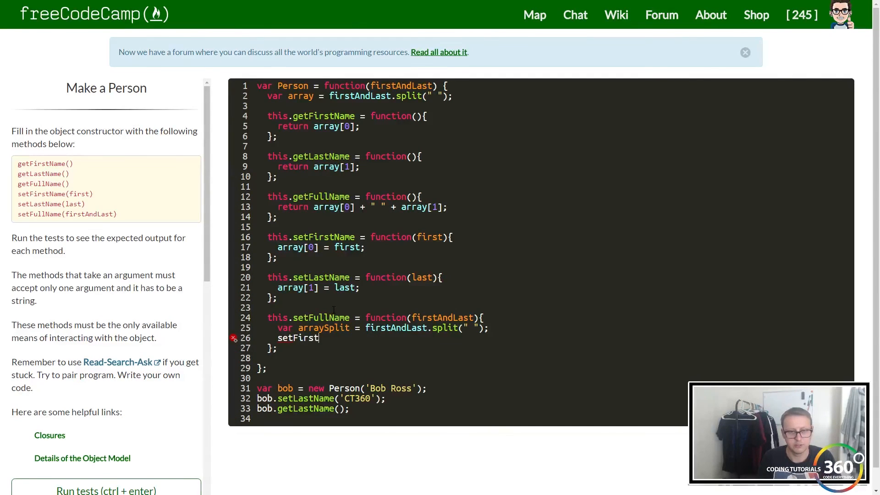
text(Name)
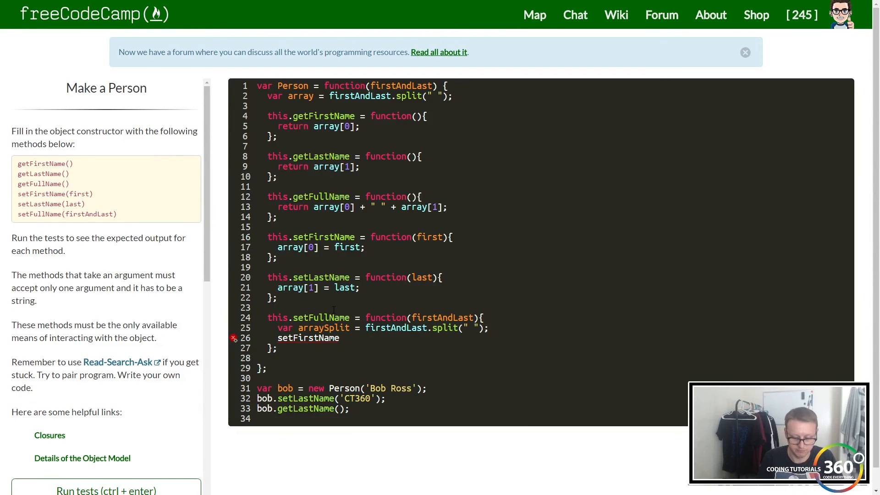
text(())
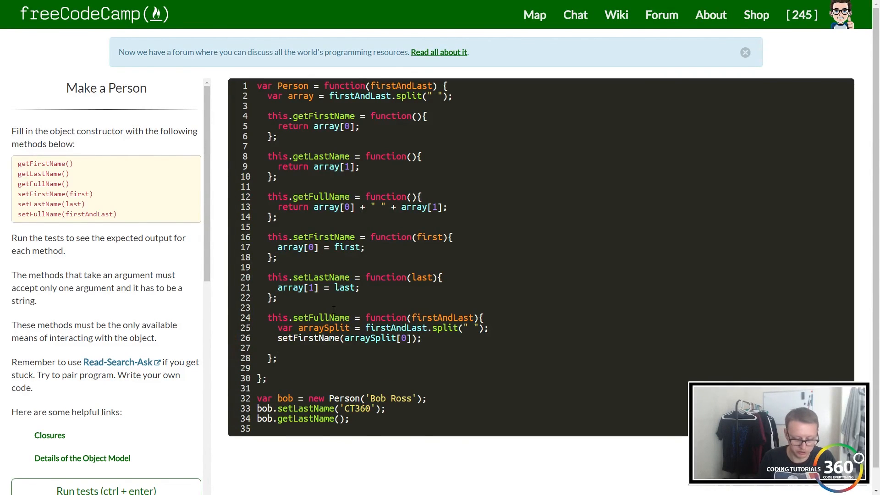
Call setLastName(arraySplit[1]) with the second split name part.
text(setLastName)
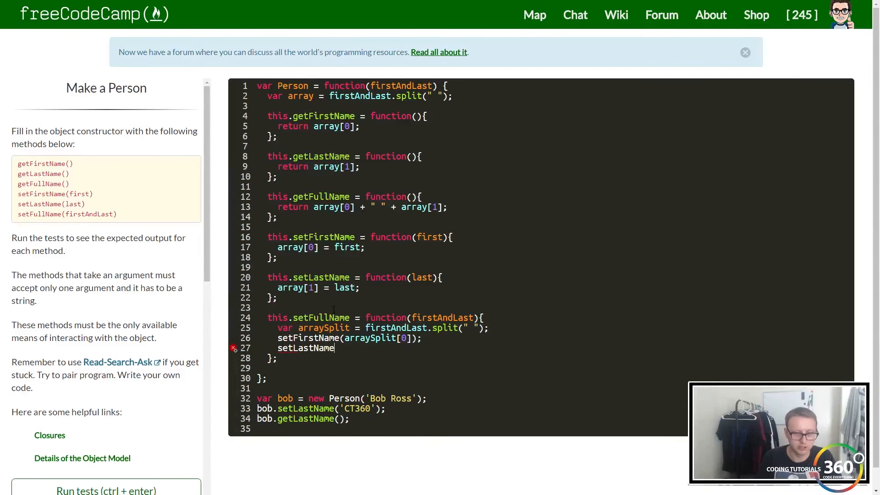
text(())
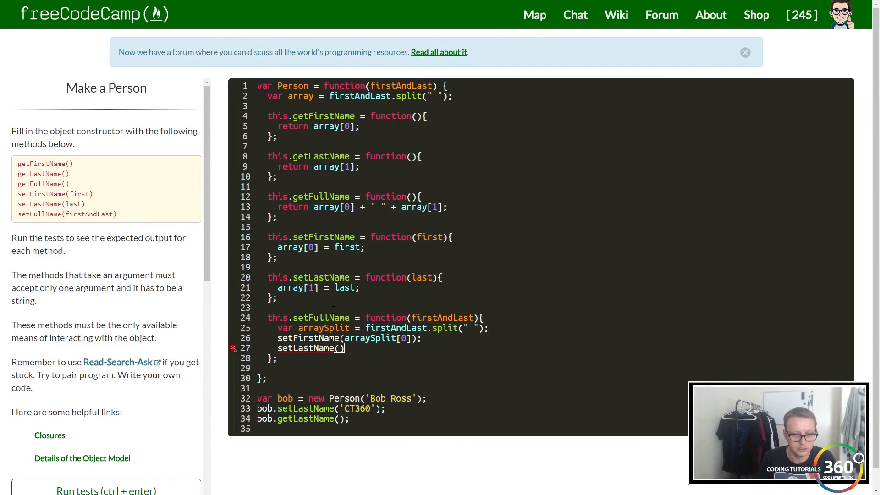
text(arraySplit[)
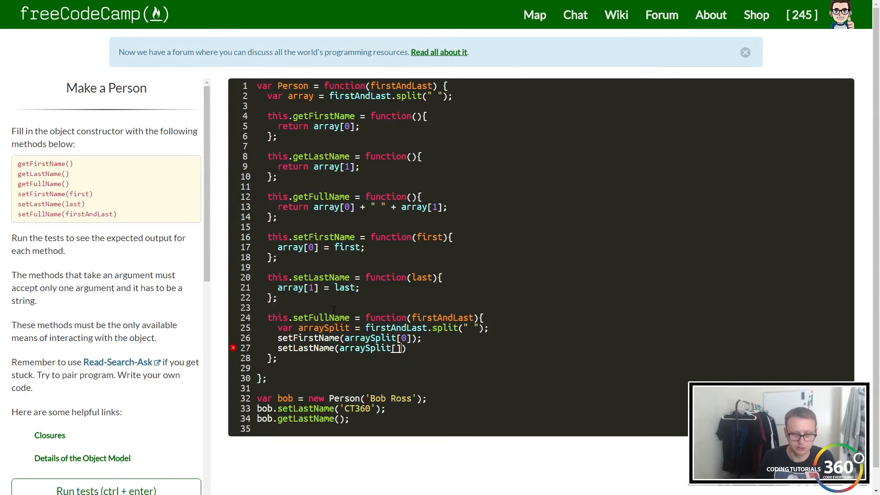
text(1);)
click(471, 408)
text(Full)
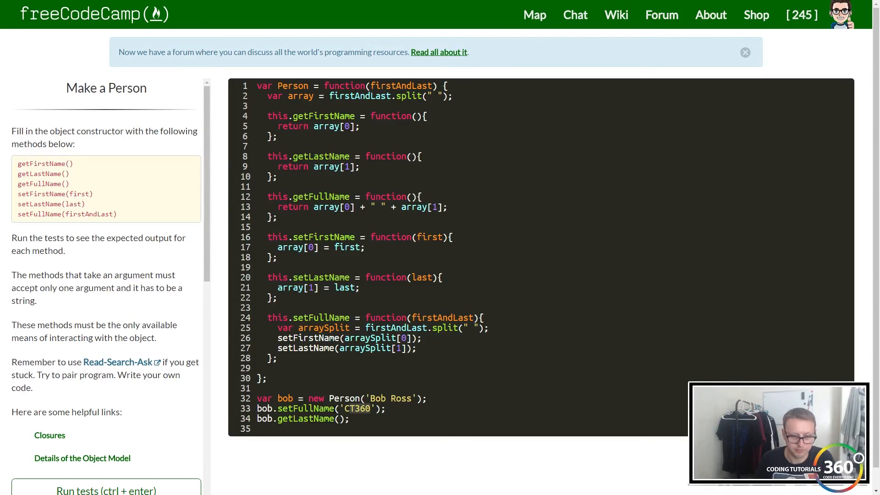
Give bob's setFullName test call the argument 'Dylan CT360'.
text(Dylan)
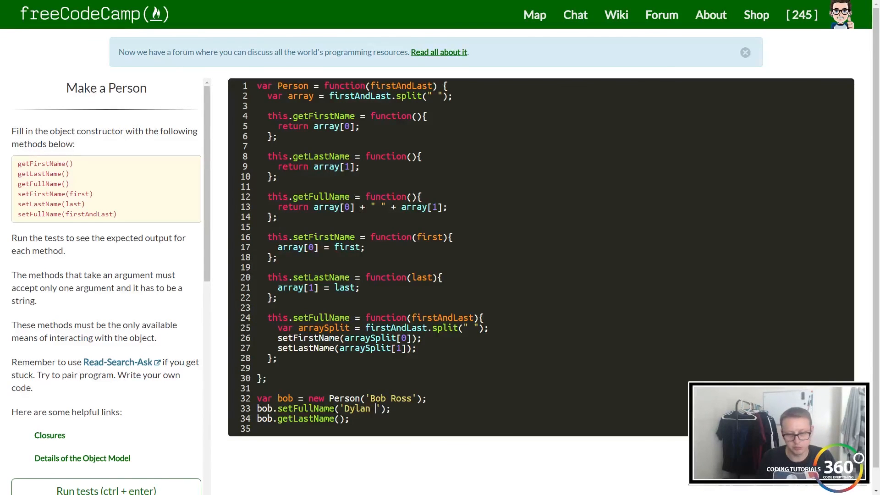
text(CT360)
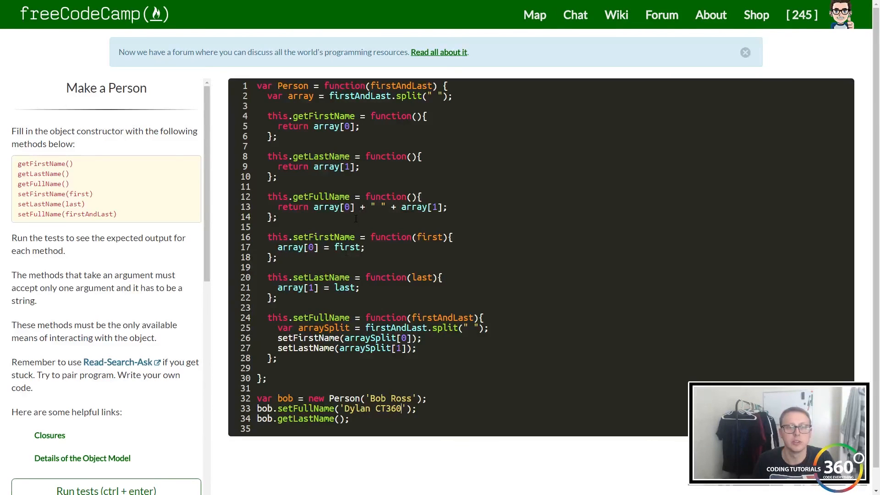
mouse_move(140, 199)
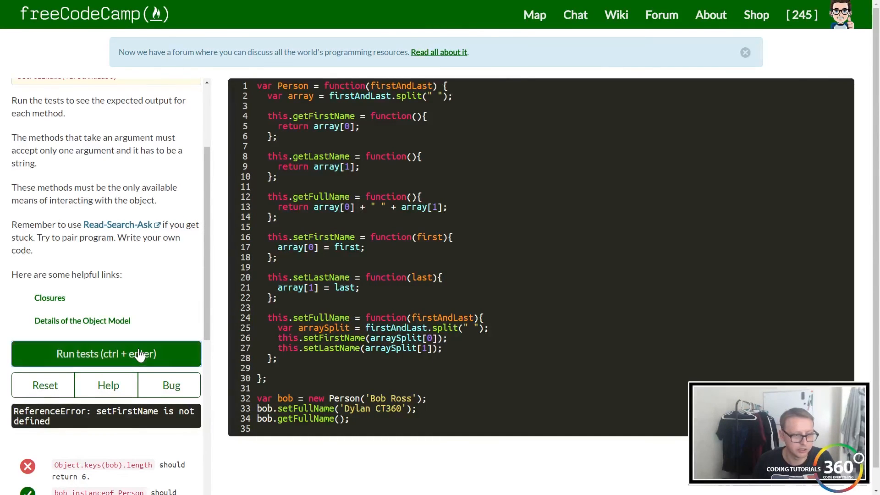
Rerun the tests and read the results showing Dylan CT360 with four checks passing.
click(106, 353)
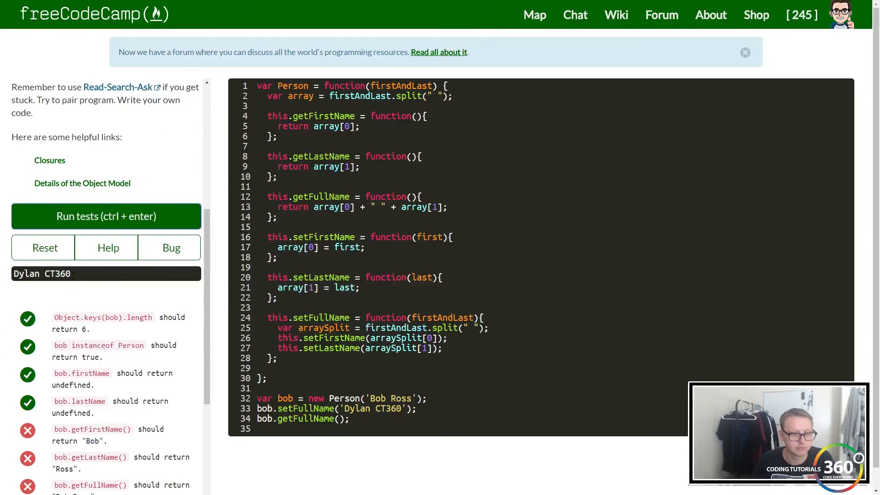
scroll(down, 3)
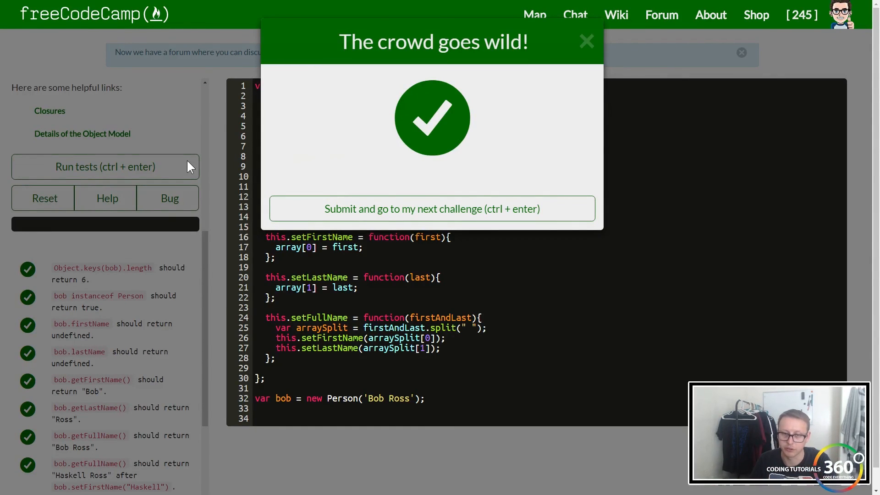
mouse_move(548, 176)
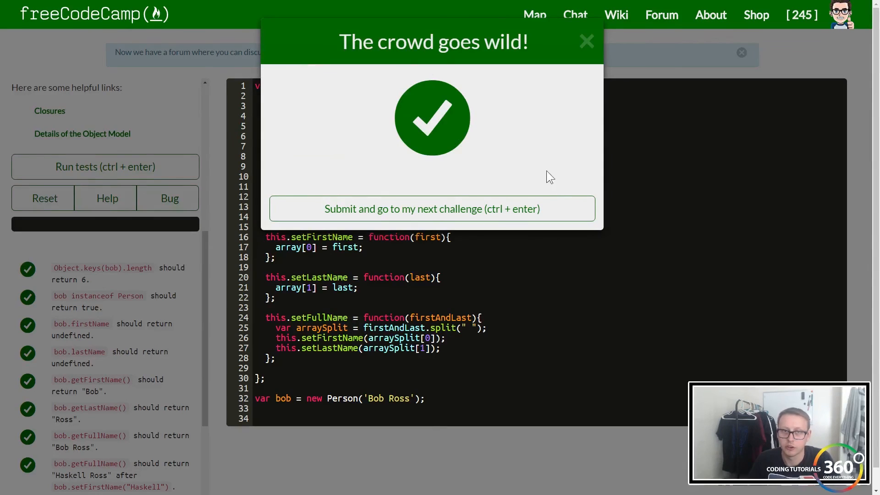
mouse_move(581, 35)
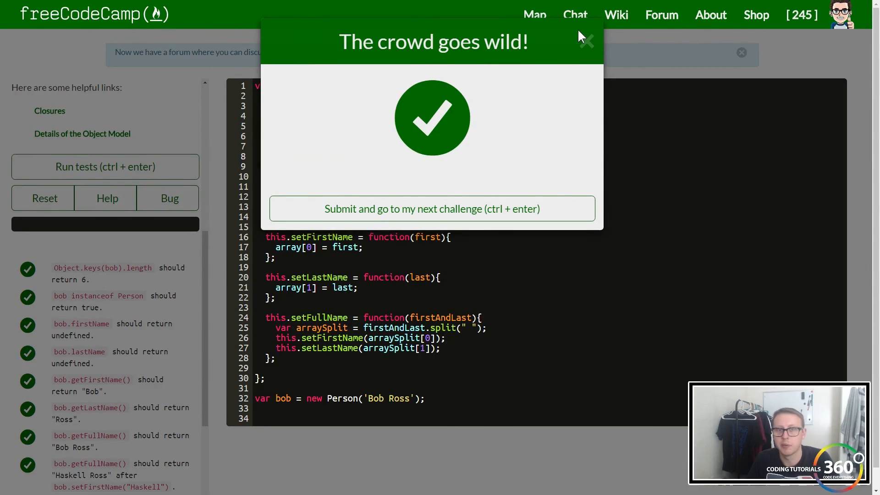
mouse_move(360, 303)
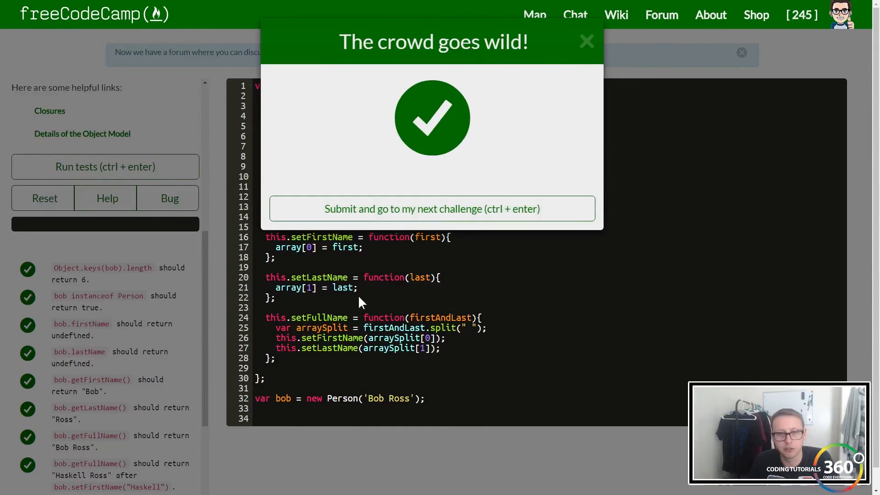
mouse_move(517, 360)
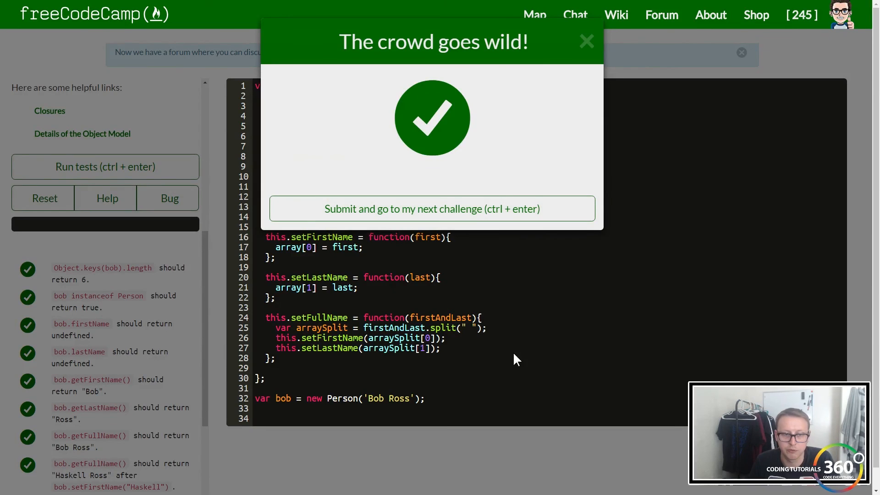